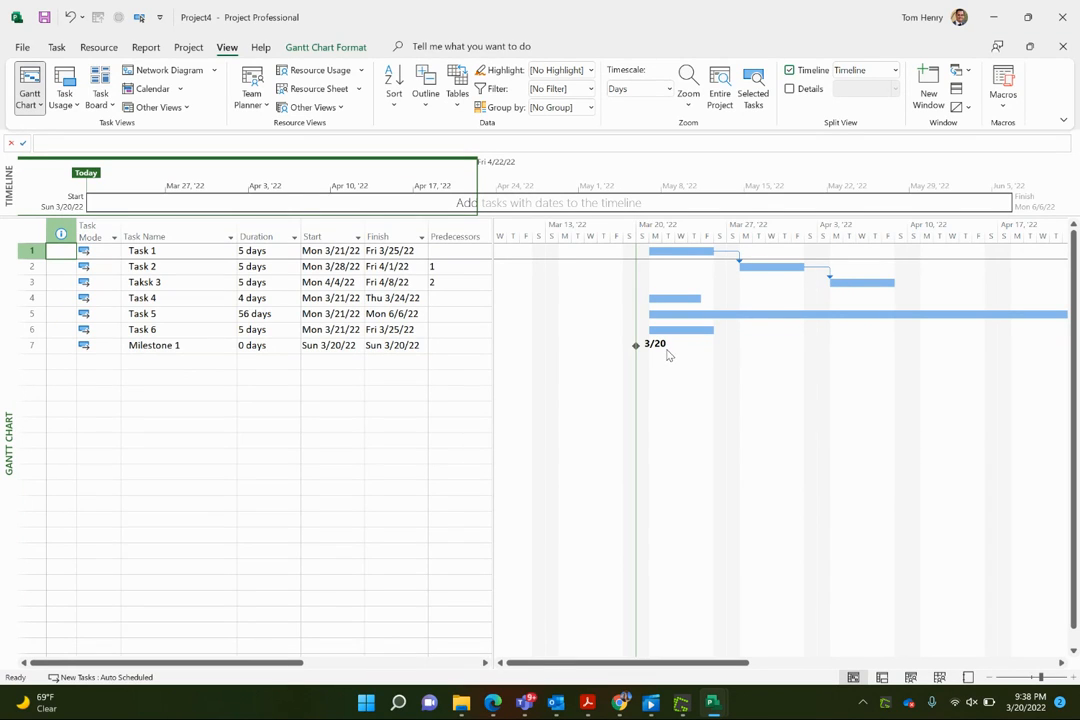
pyautogui.moveTo(628, 308)
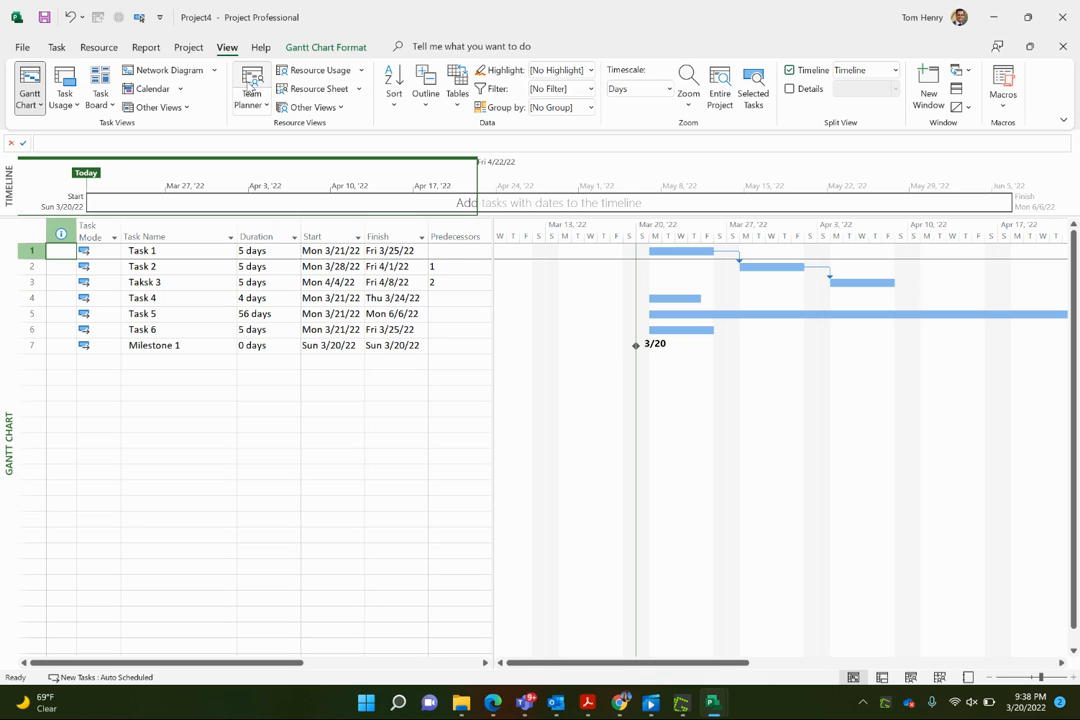
# Check the Resource Sheet for the three work resources and return to Team Planner.
pyautogui.click(252, 84)
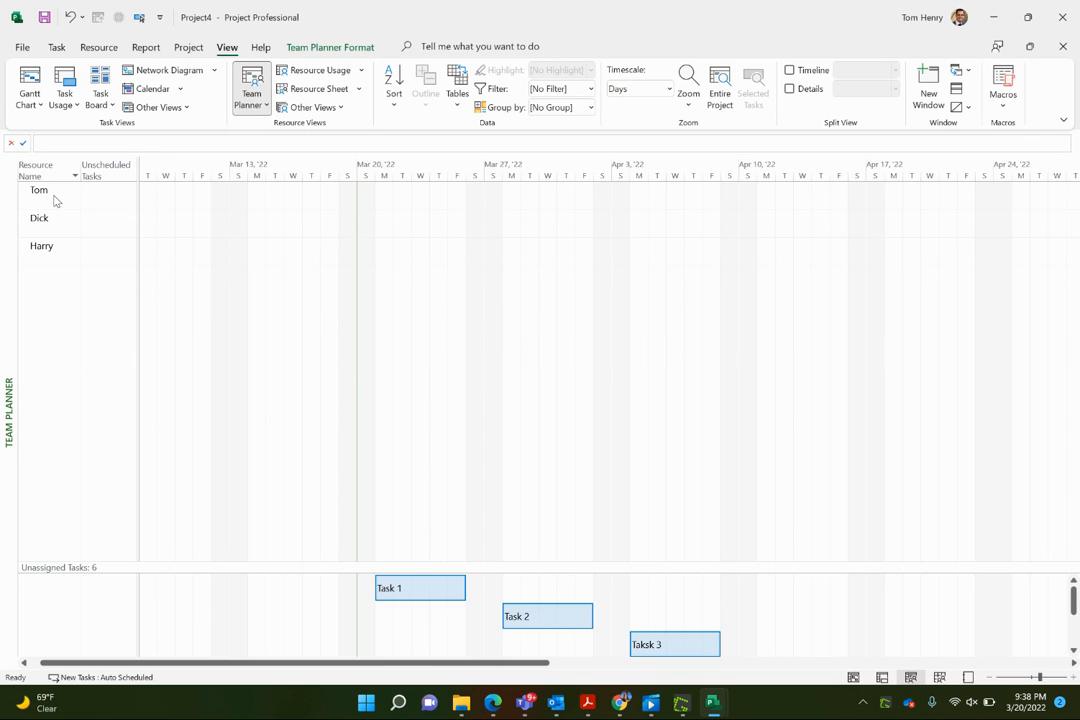
pyautogui.moveTo(128, 144)
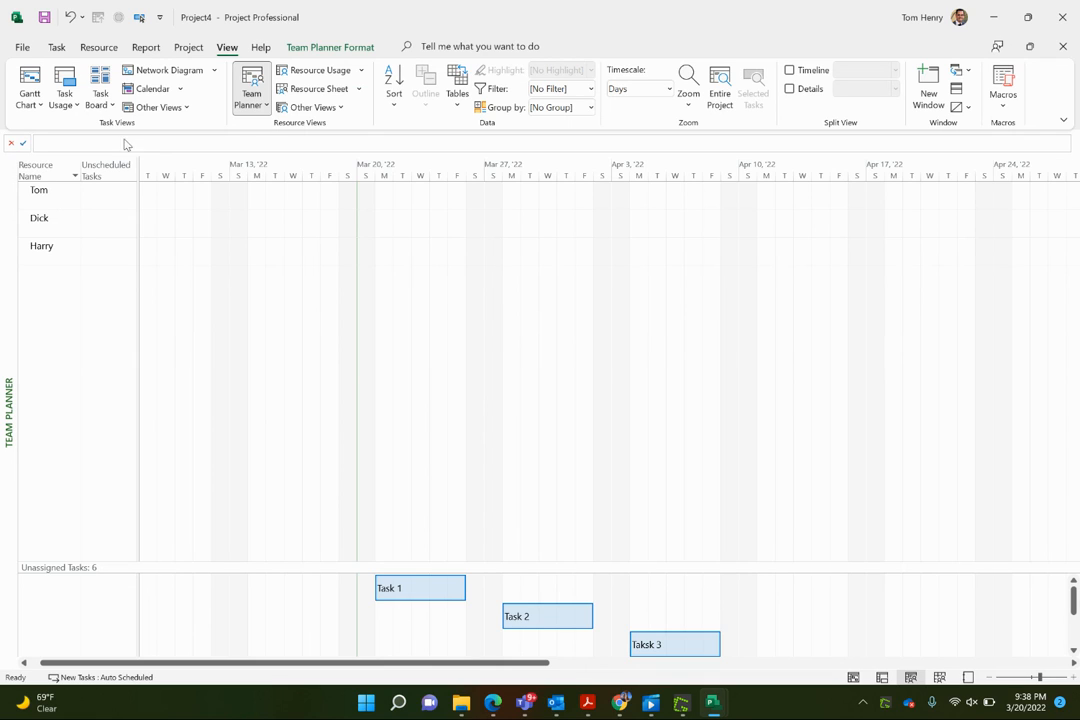
pyautogui.click(318, 88)
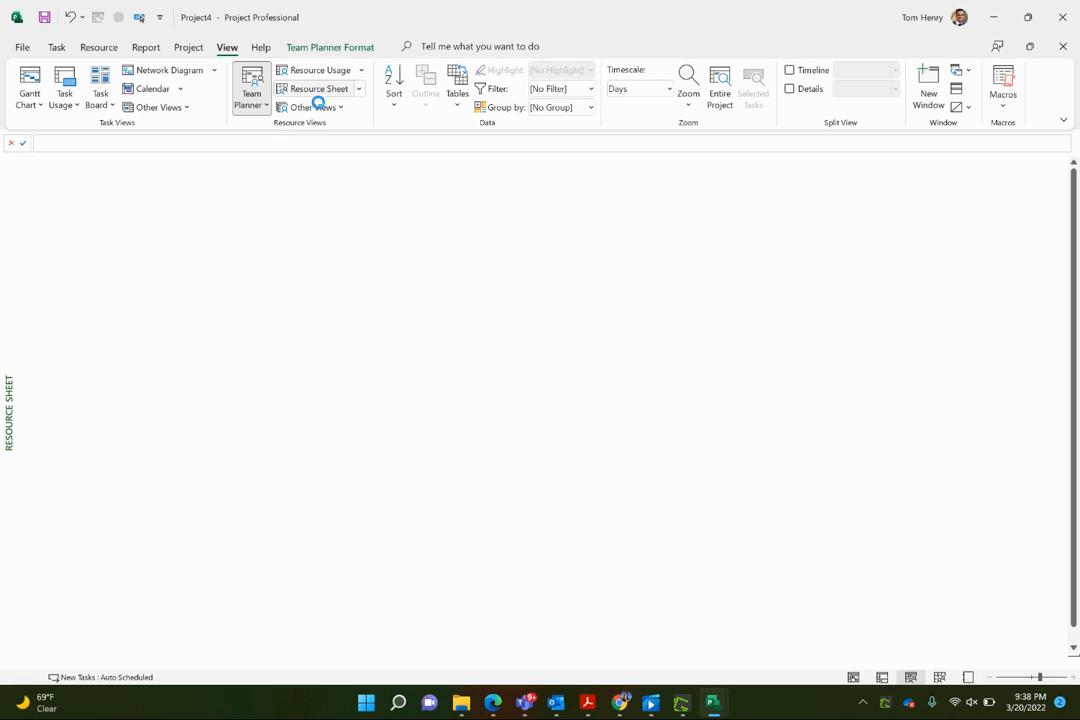
pyautogui.click(316, 88)
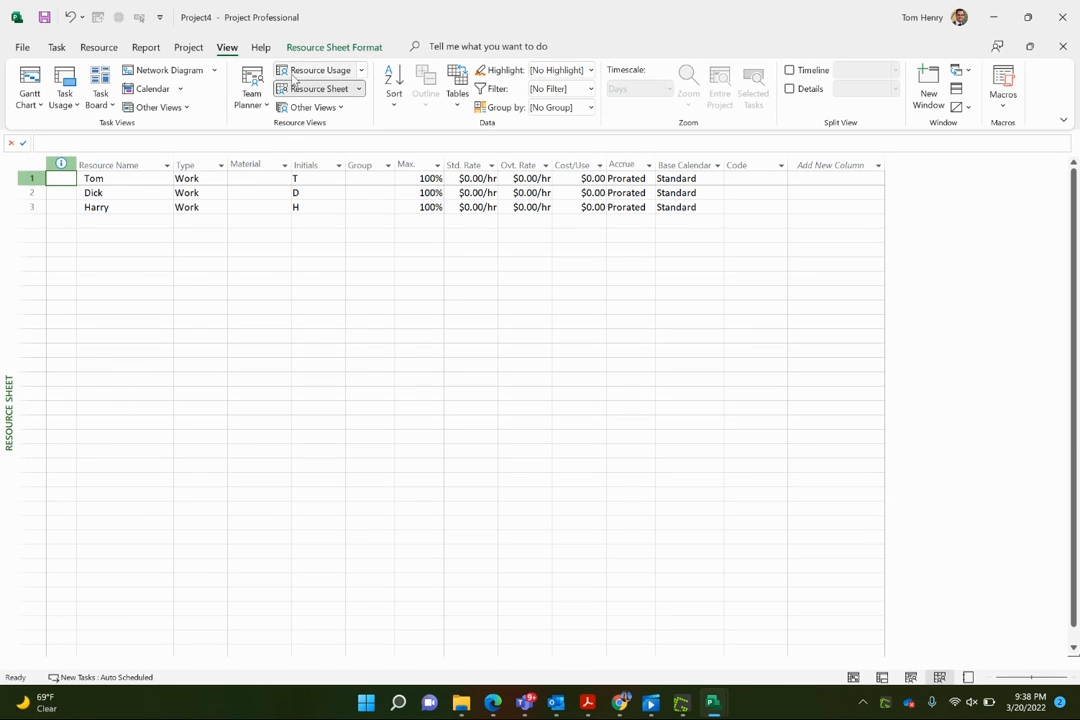
pyautogui.click(252, 88)
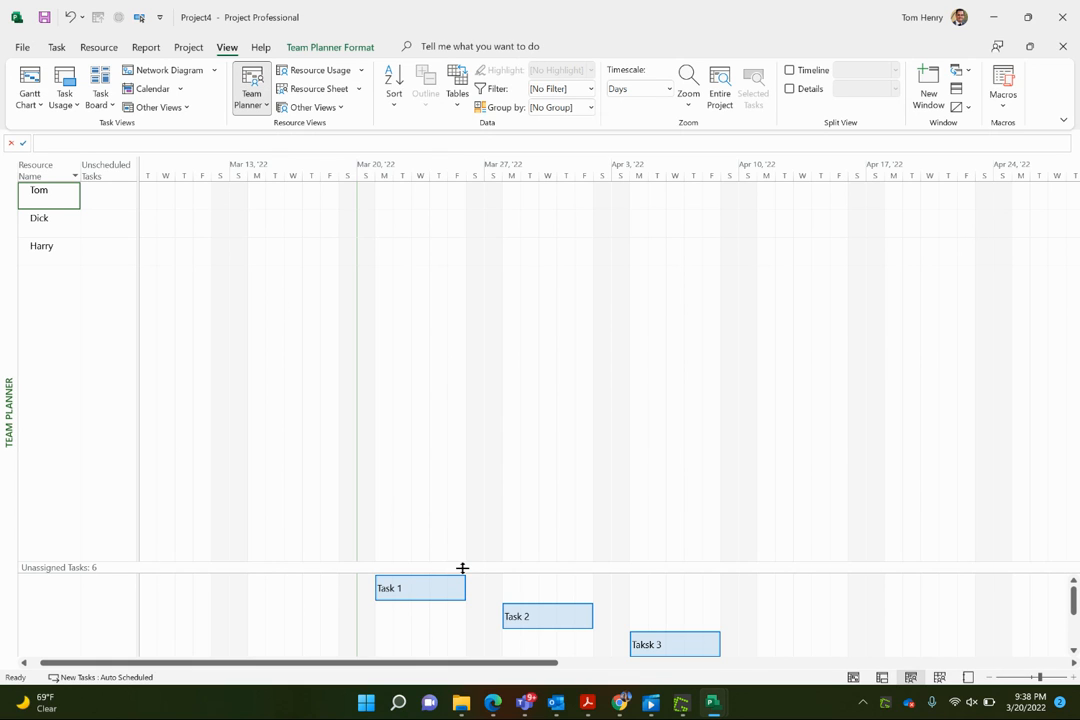
pyautogui.moveTo(420, 588)
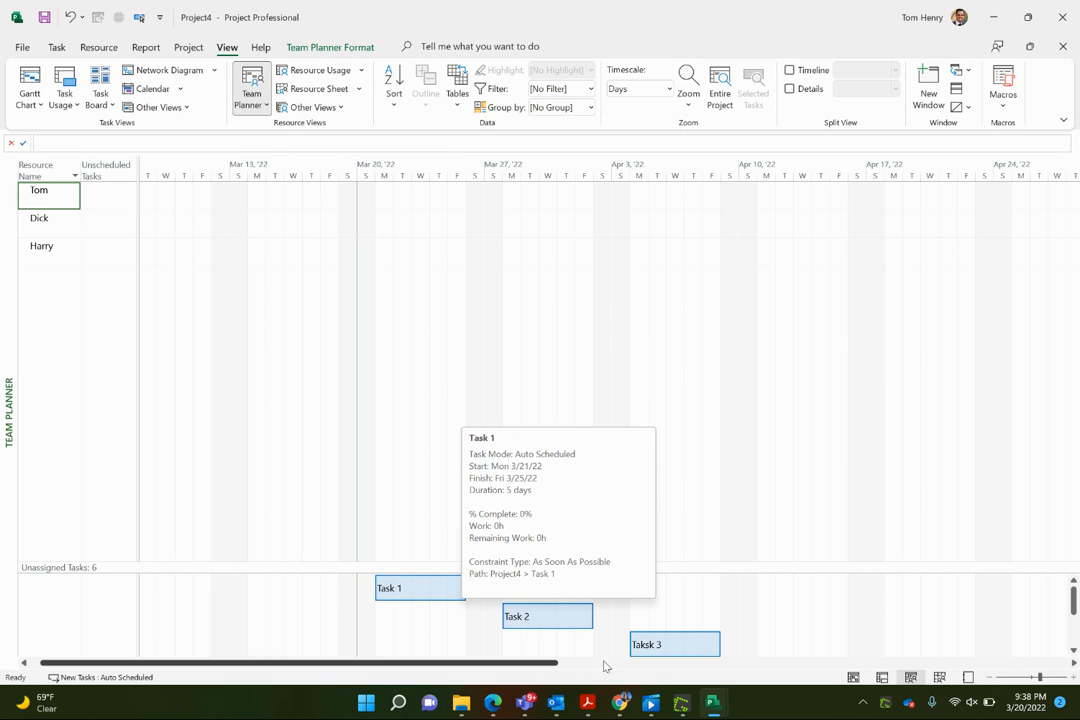
pyautogui.moveTo(392, 192)
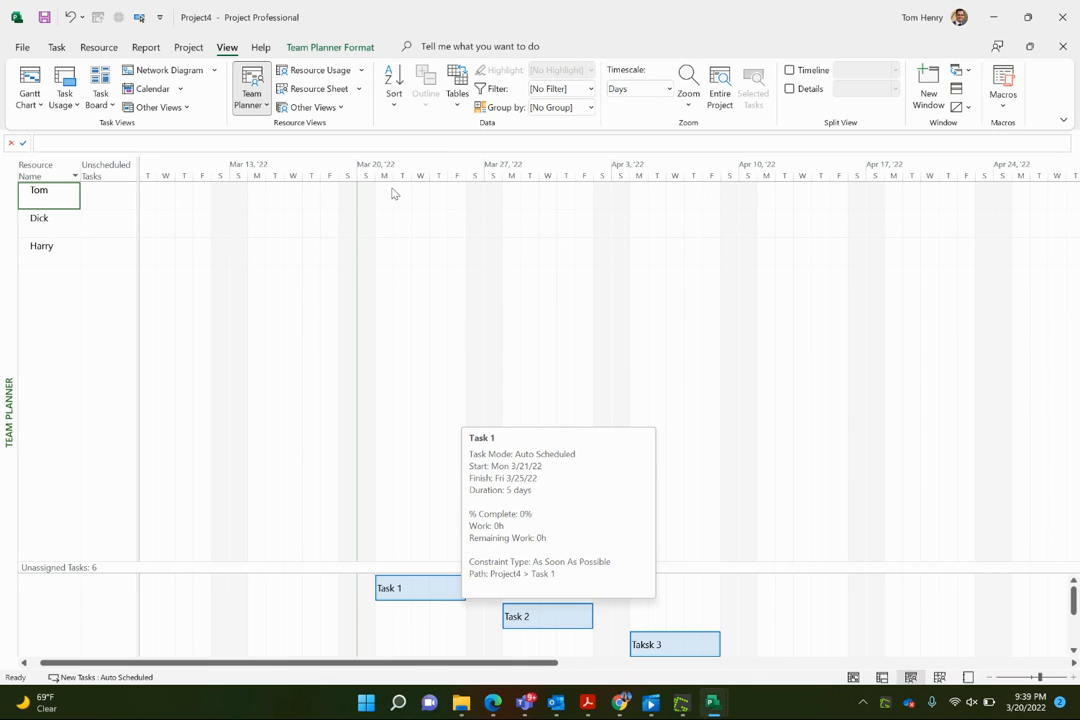
pyautogui.moveTo(552, 224)
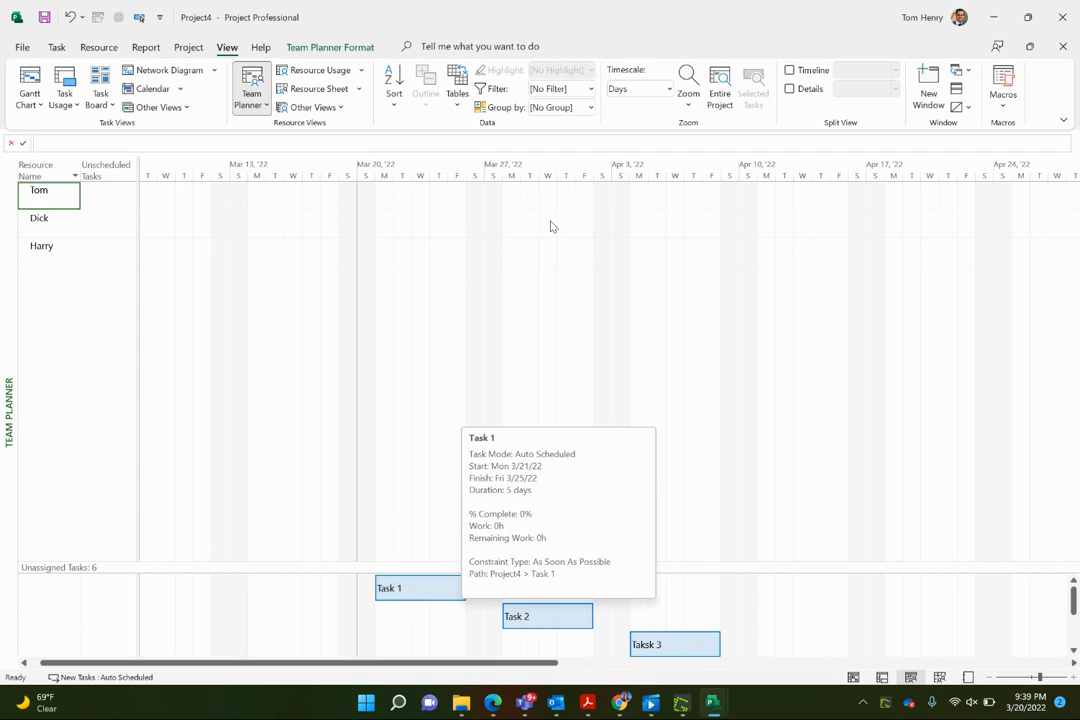
pyautogui.moveTo(788, 608)
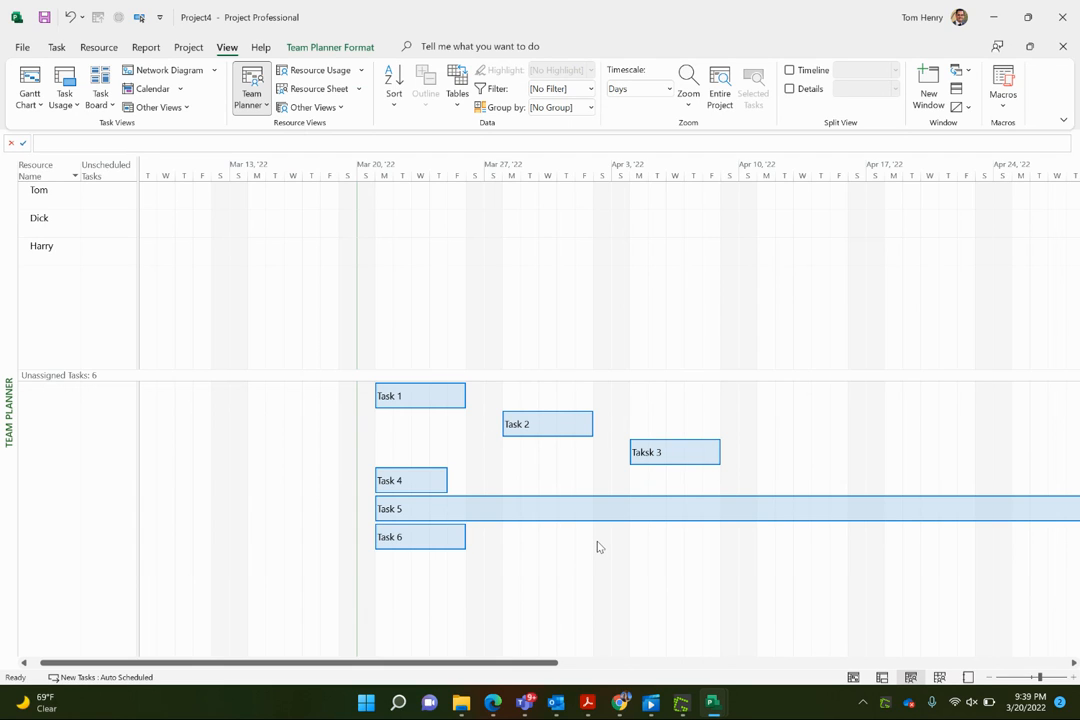
pyautogui.moveTo(84, 198)
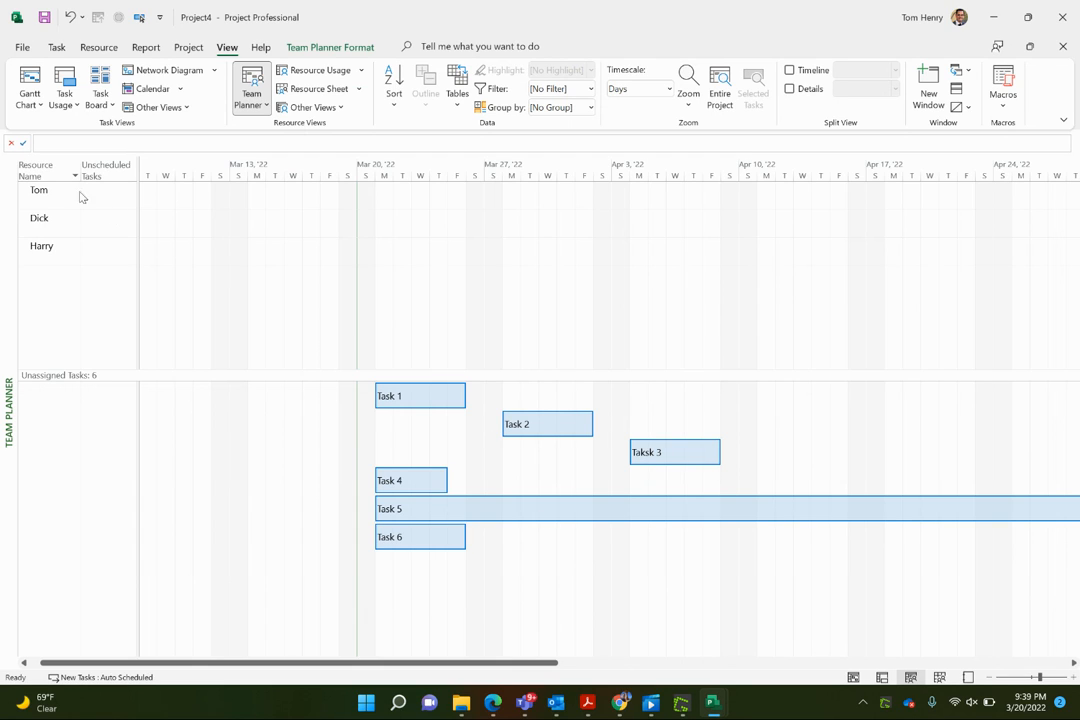
pyautogui.moveTo(44, 228)
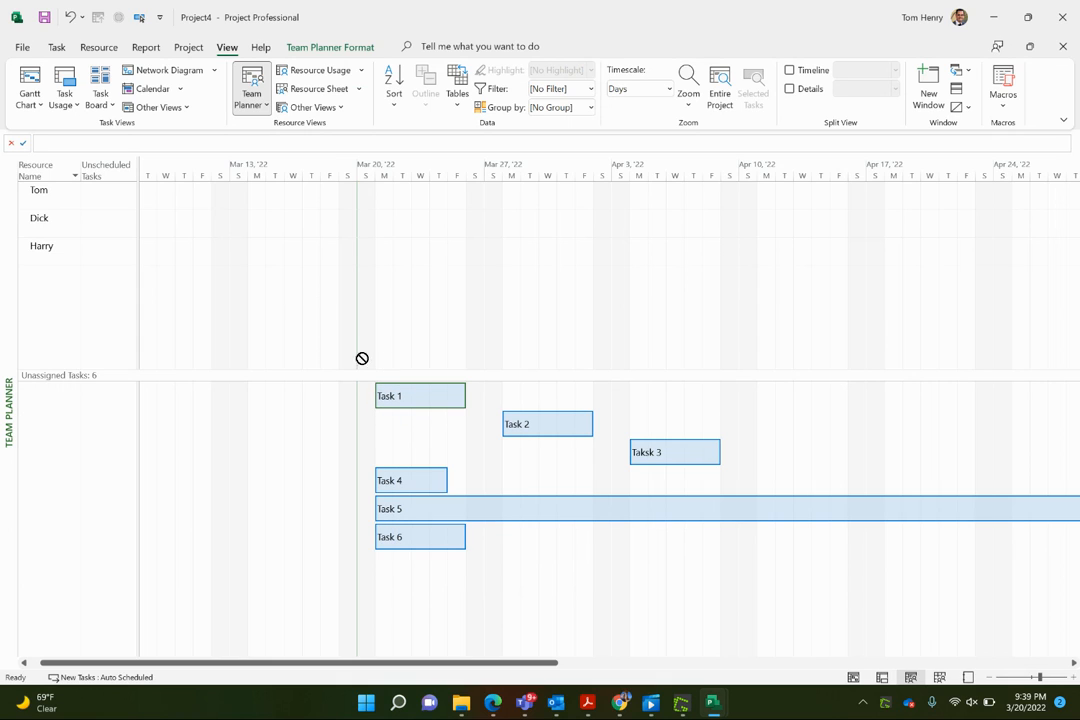
pyautogui.moveTo(420, 396)
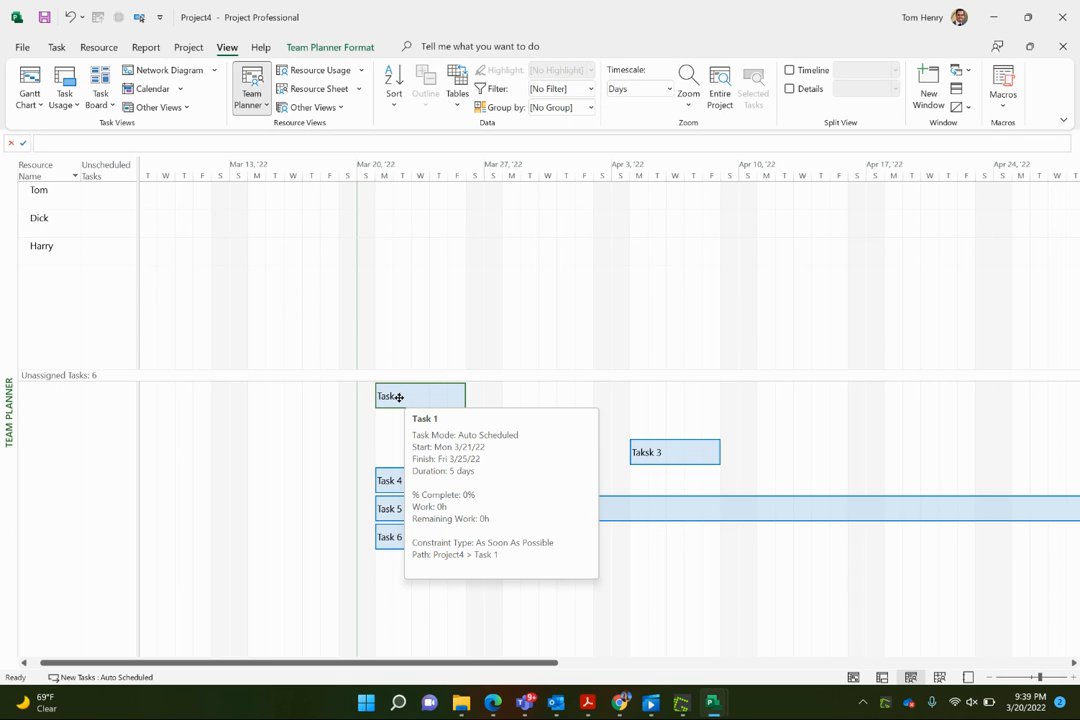
# Drag Task 1 onto Tom's row at its scheduled dates after two misplaced drops.
pyautogui.moveTo(420, 396); pyautogui.dragTo(108, 224)
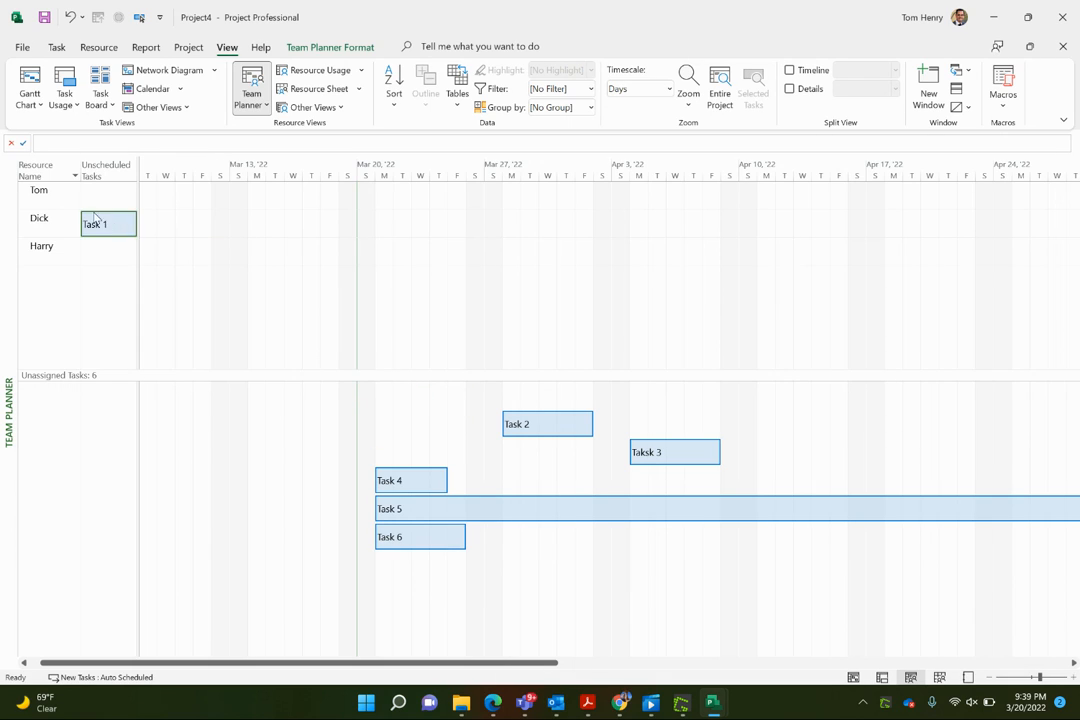
pyautogui.moveTo(108, 224); pyautogui.dragTo(420, 396)
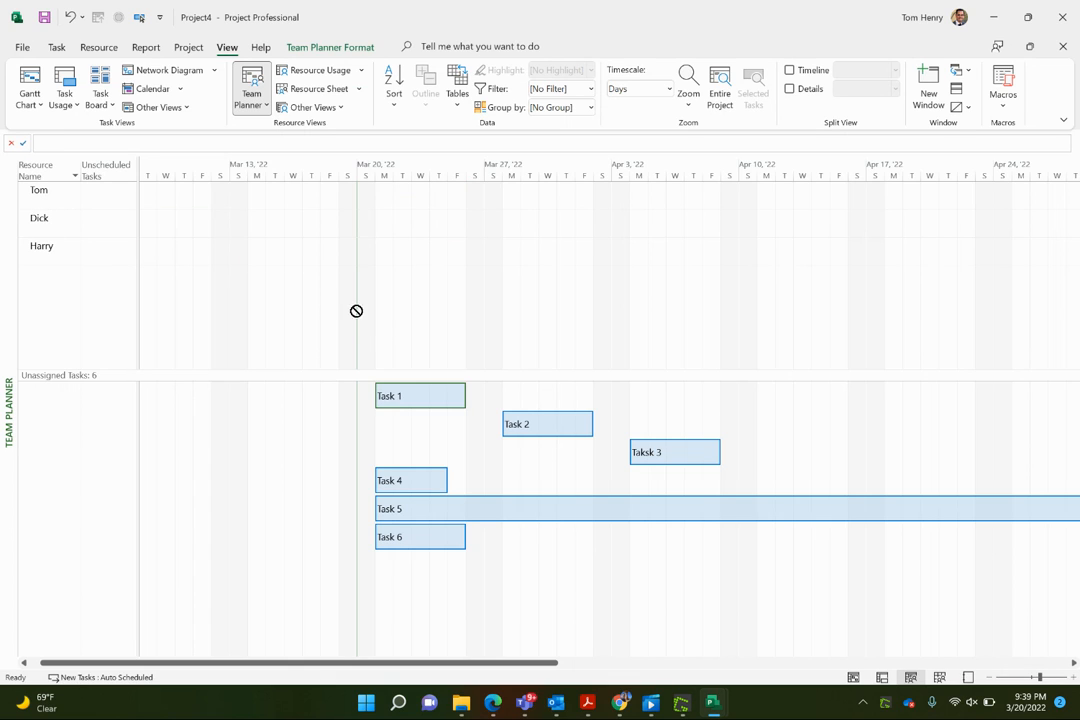
pyautogui.moveTo(420, 396); pyautogui.dragTo(472, 224)
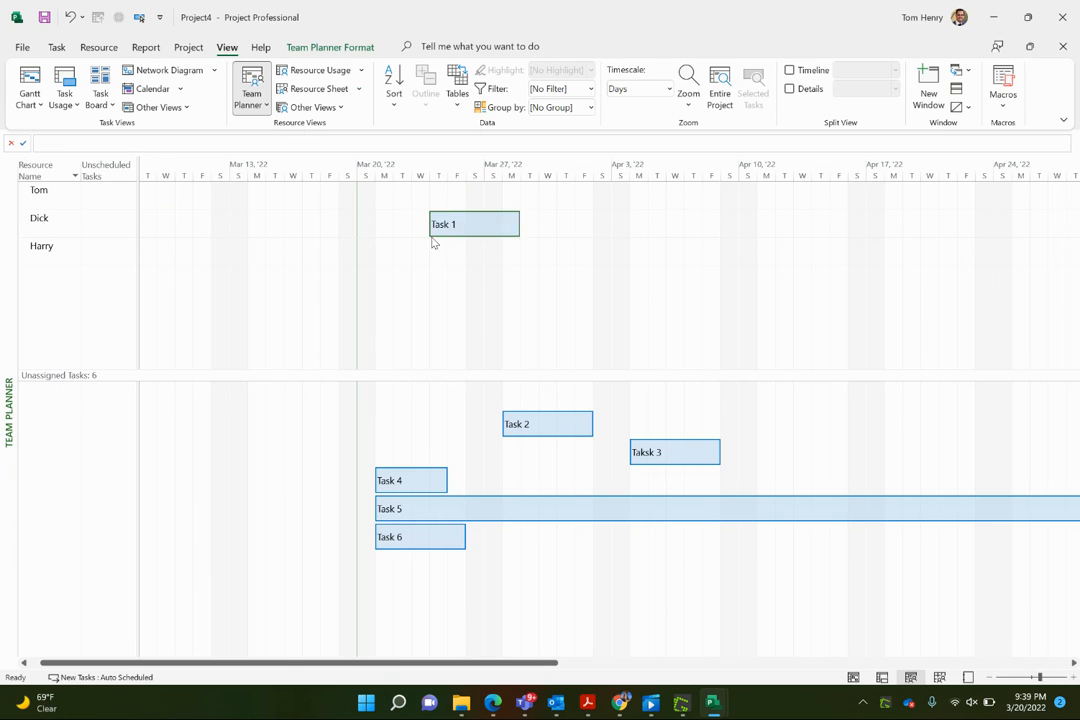
pyautogui.moveTo(474, 224); pyautogui.dragTo(420, 396)
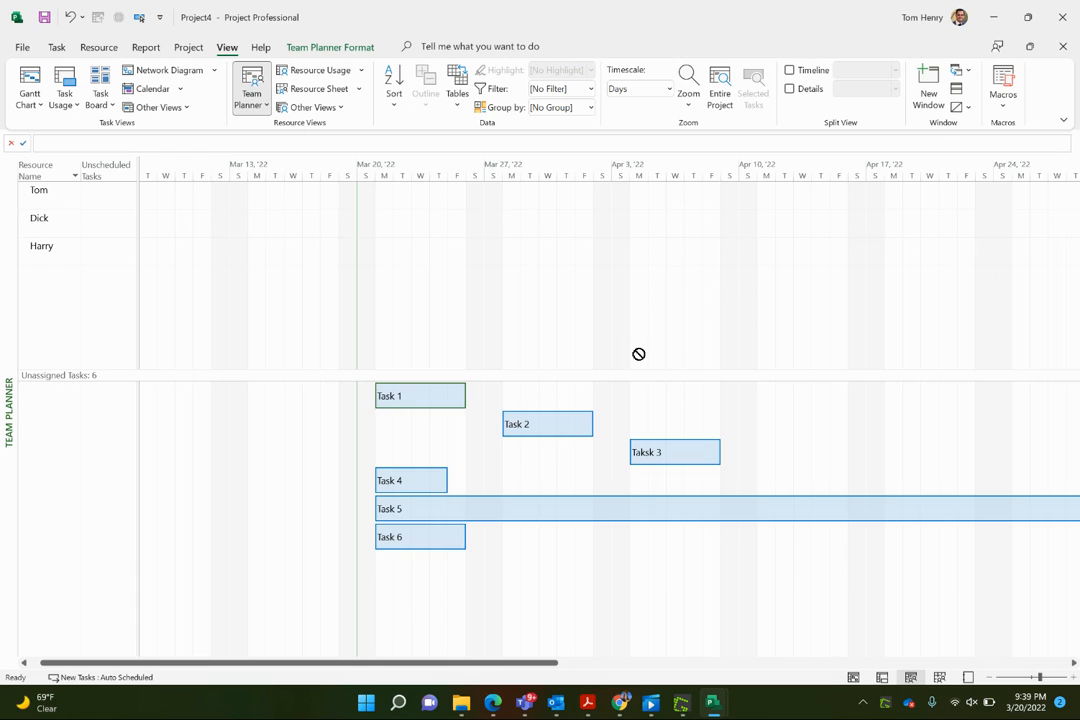
pyautogui.moveTo(420, 396); pyautogui.dragTo(748, 252)
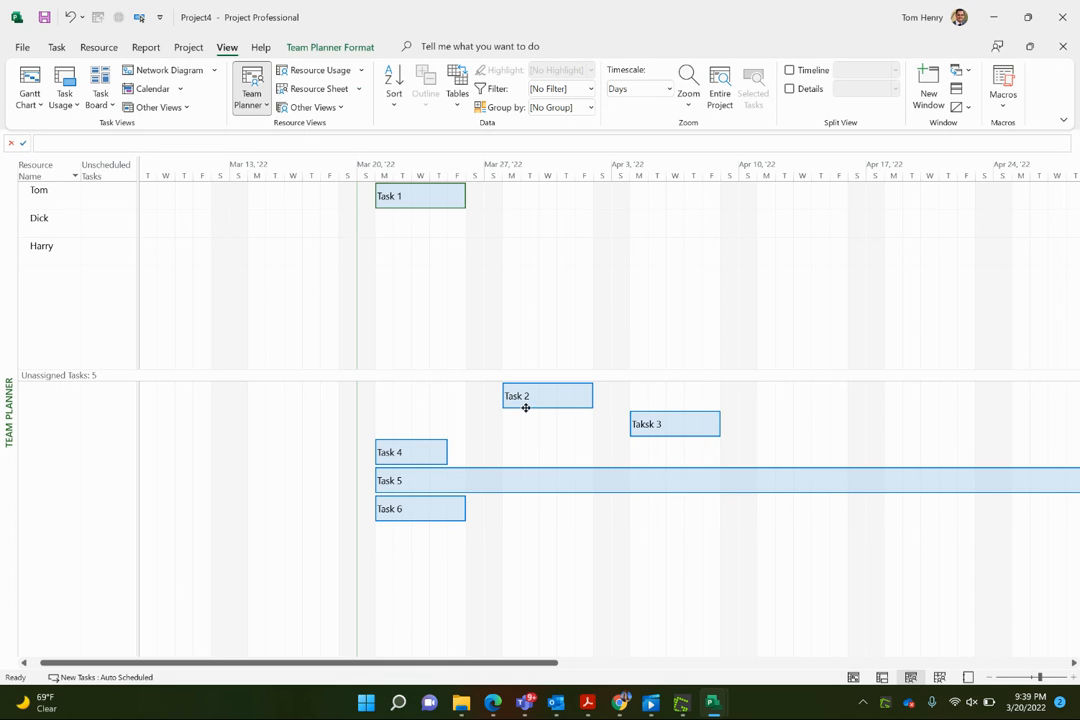
# Assign Task 2 and Task 3 to Dick at their scheduled dates.
pyautogui.moveTo(548, 396); pyautogui.dragTo(548, 224)
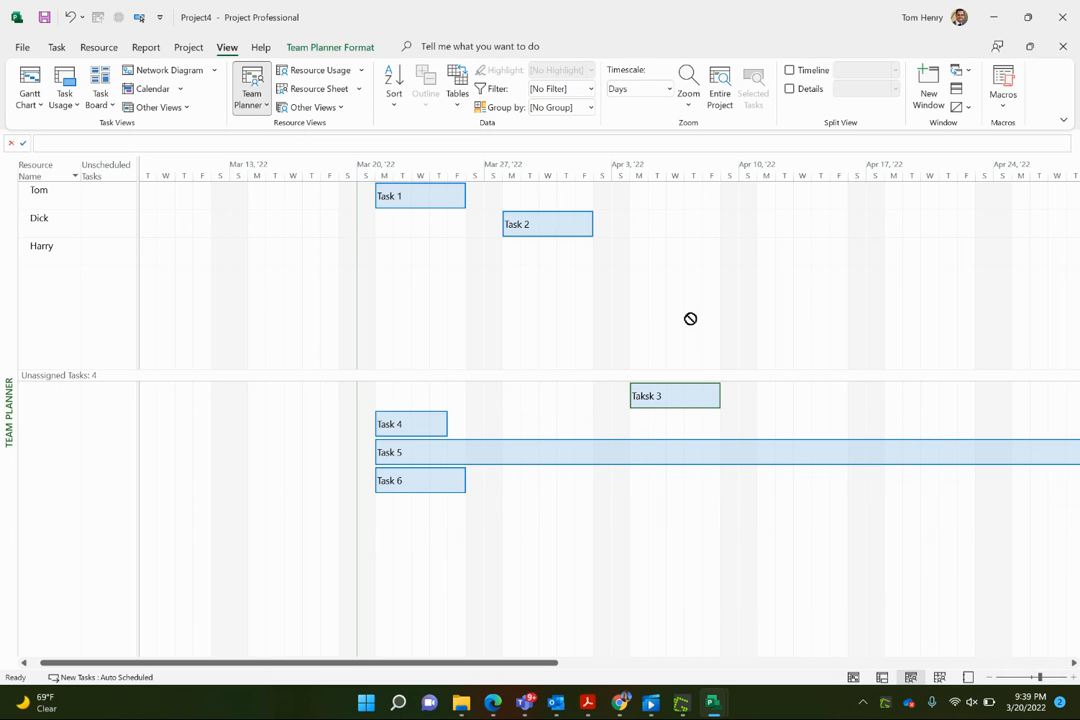
pyautogui.moveTo(674, 396); pyautogui.dragTo(674, 252)
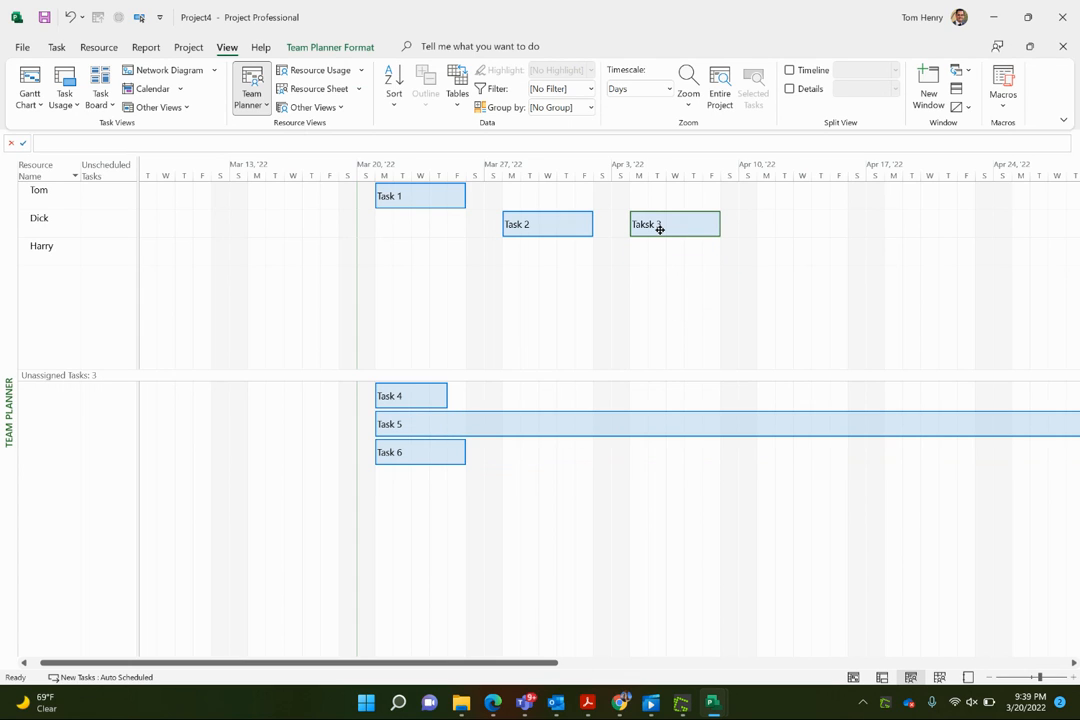
pyautogui.moveTo(674, 224)
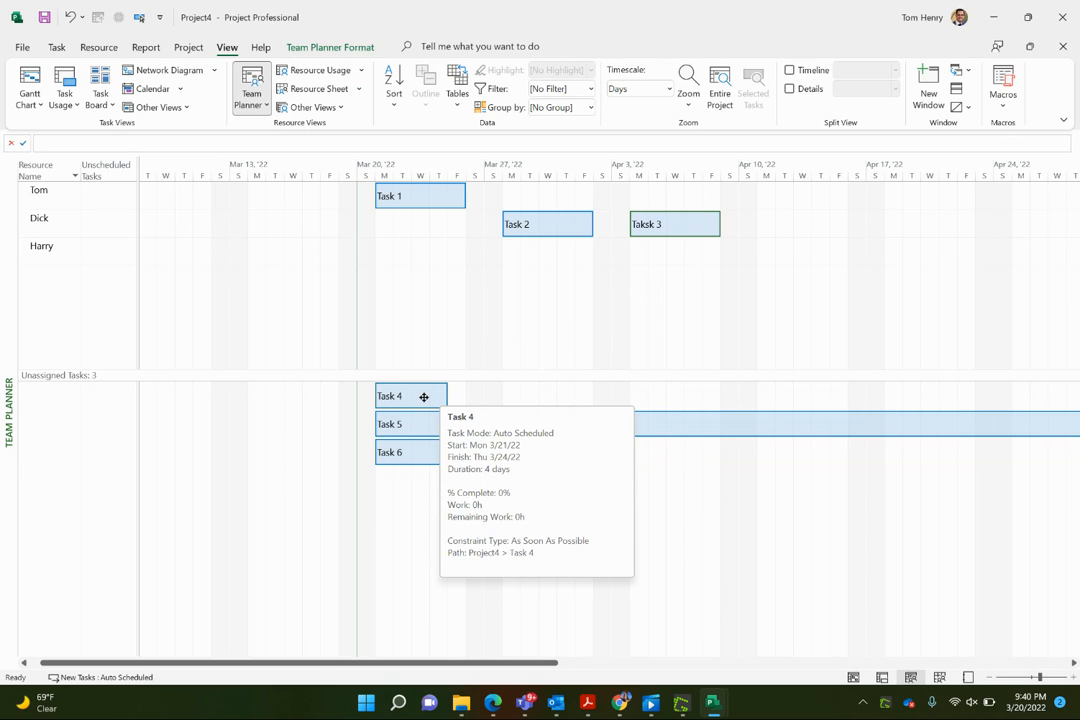
pyautogui.moveTo(416, 358)
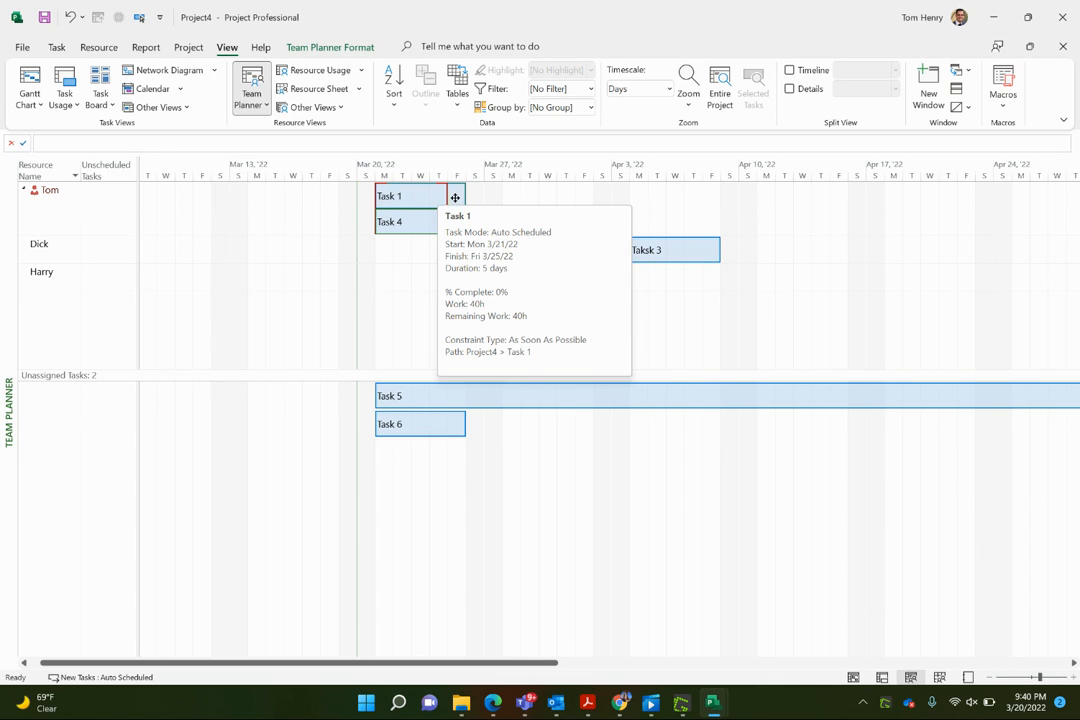
pyautogui.moveTo(444, 198)
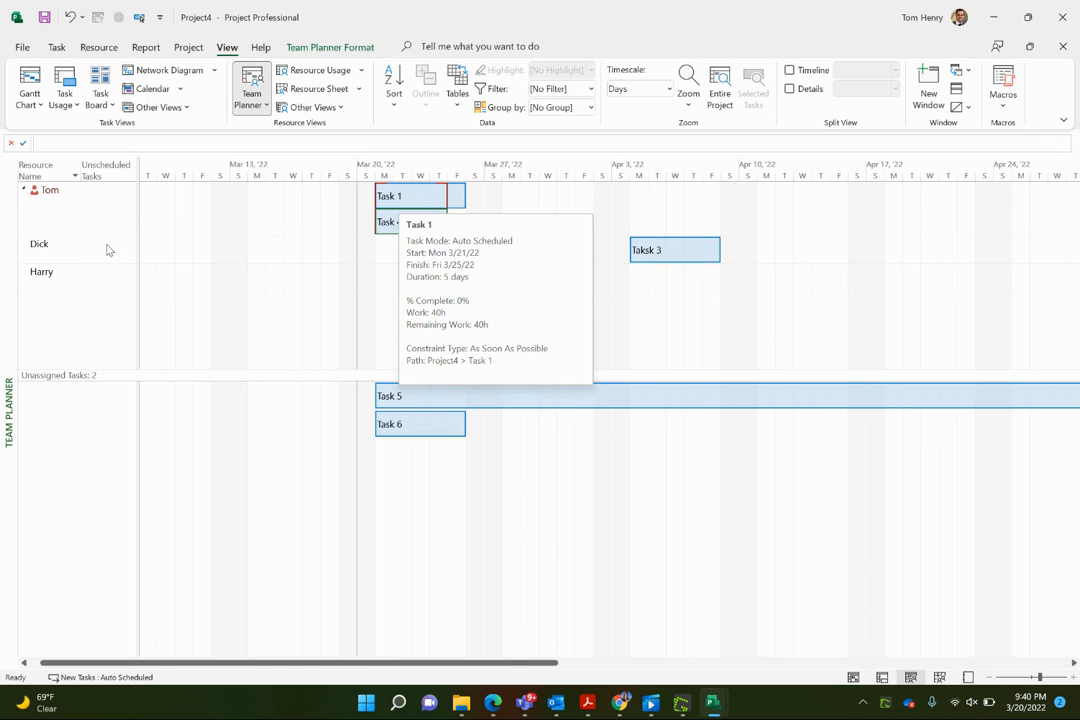
pyautogui.moveTo(36, 196)
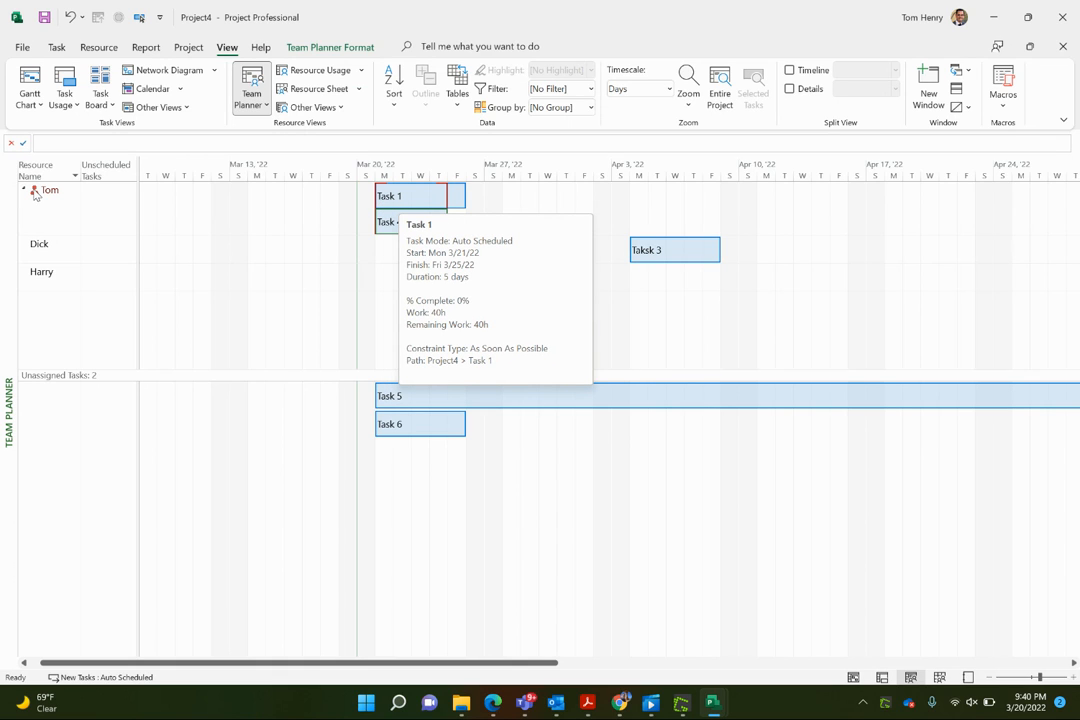
pyautogui.moveTo(410, 206)
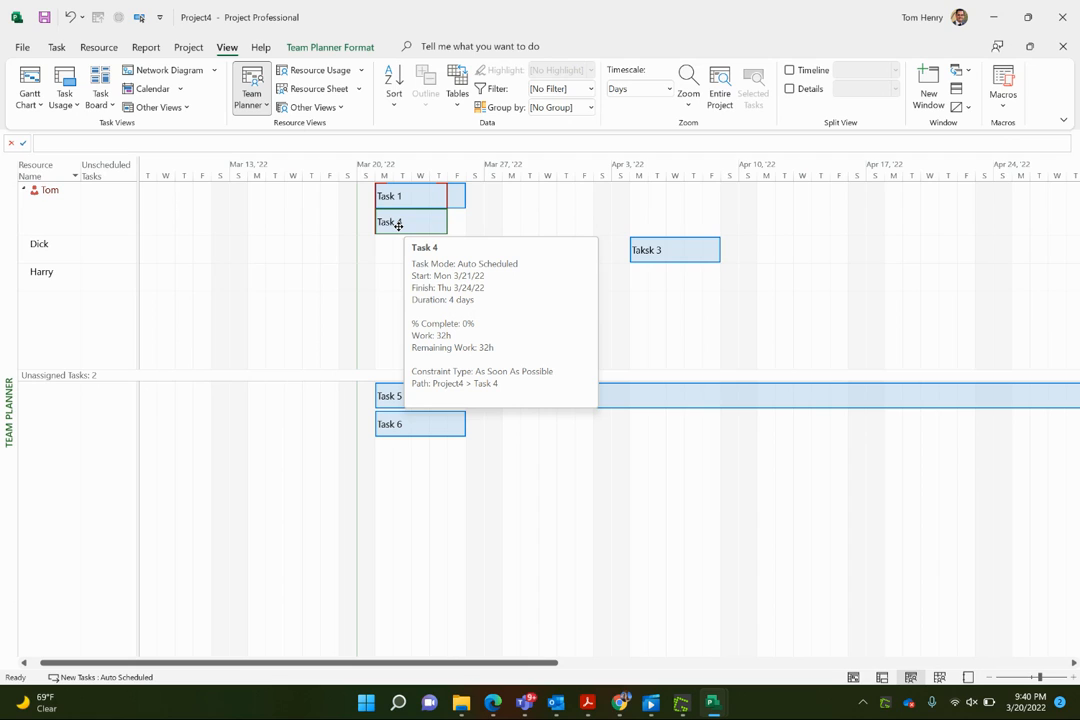
pyautogui.moveTo(404, 148)
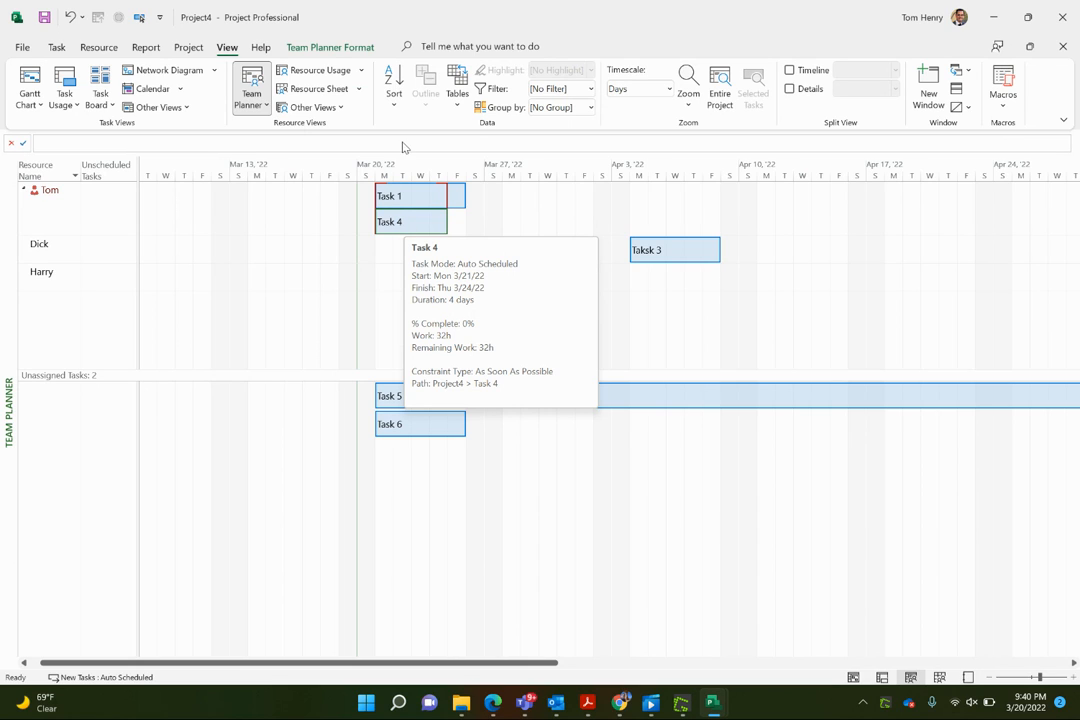
pyautogui.moveTo(410, 196)
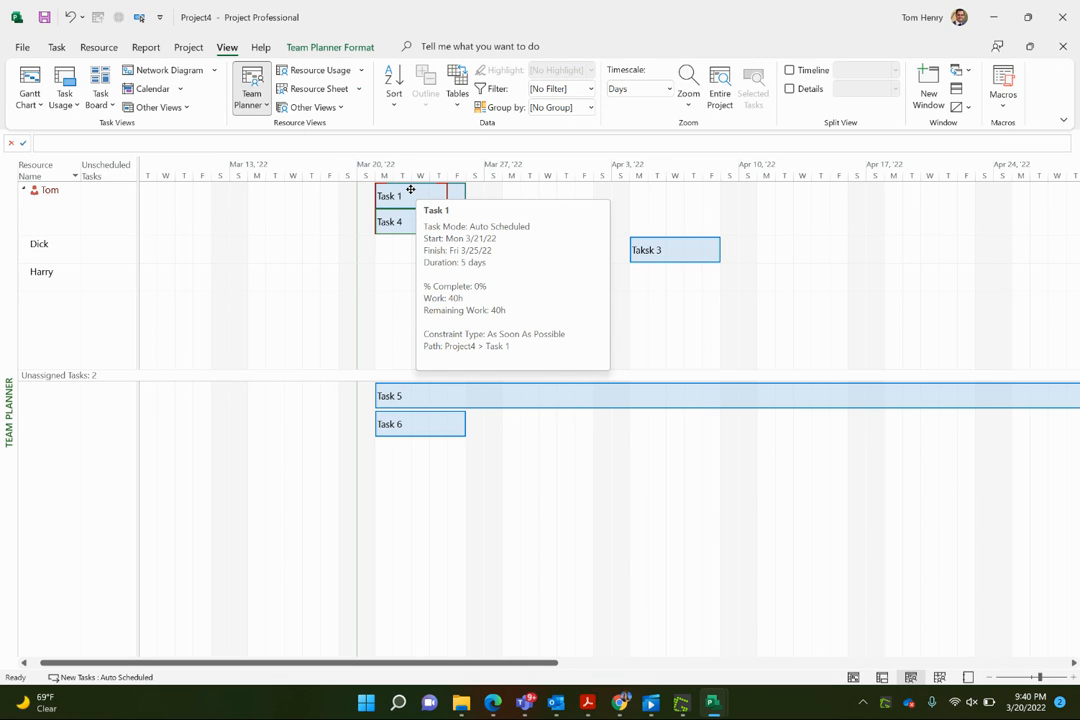
pyautogui.moveTo(430, 220)
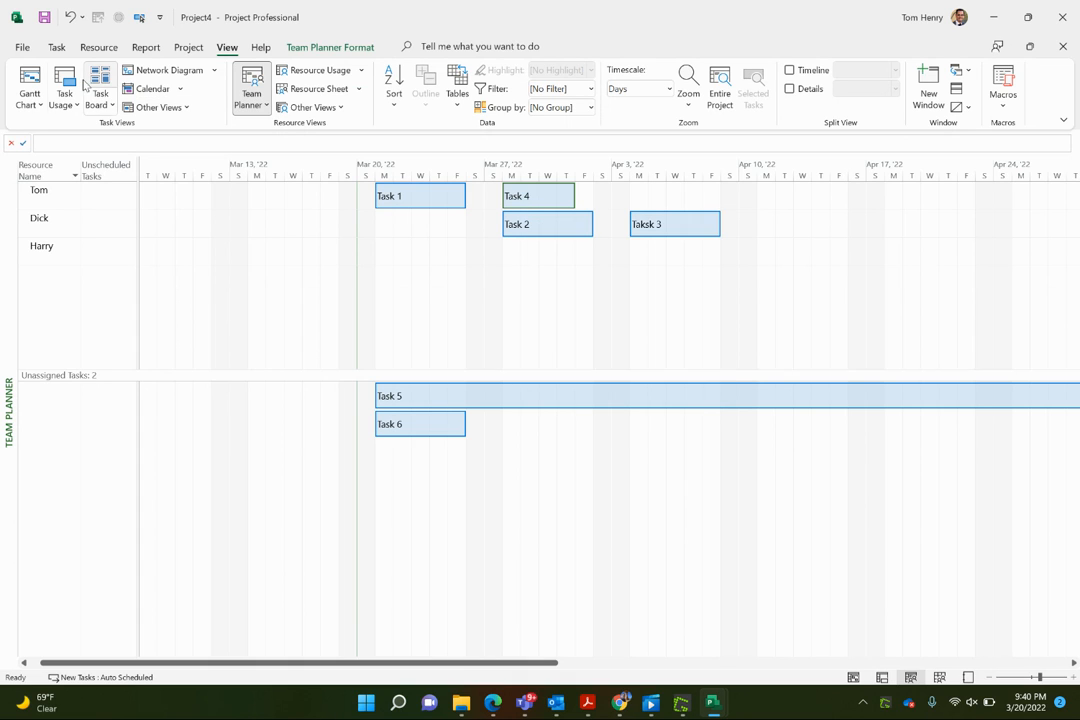
# Select the Task 4 row.
pyautogui.click(28, 84)
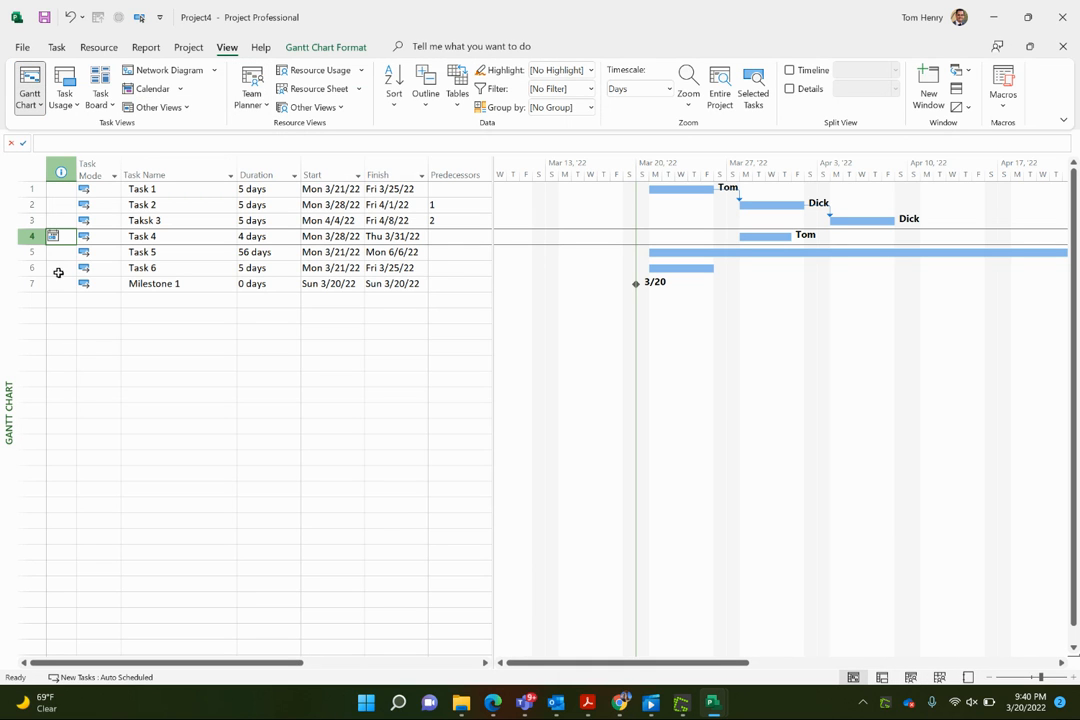
pyautogui.moveTo(52, 236)
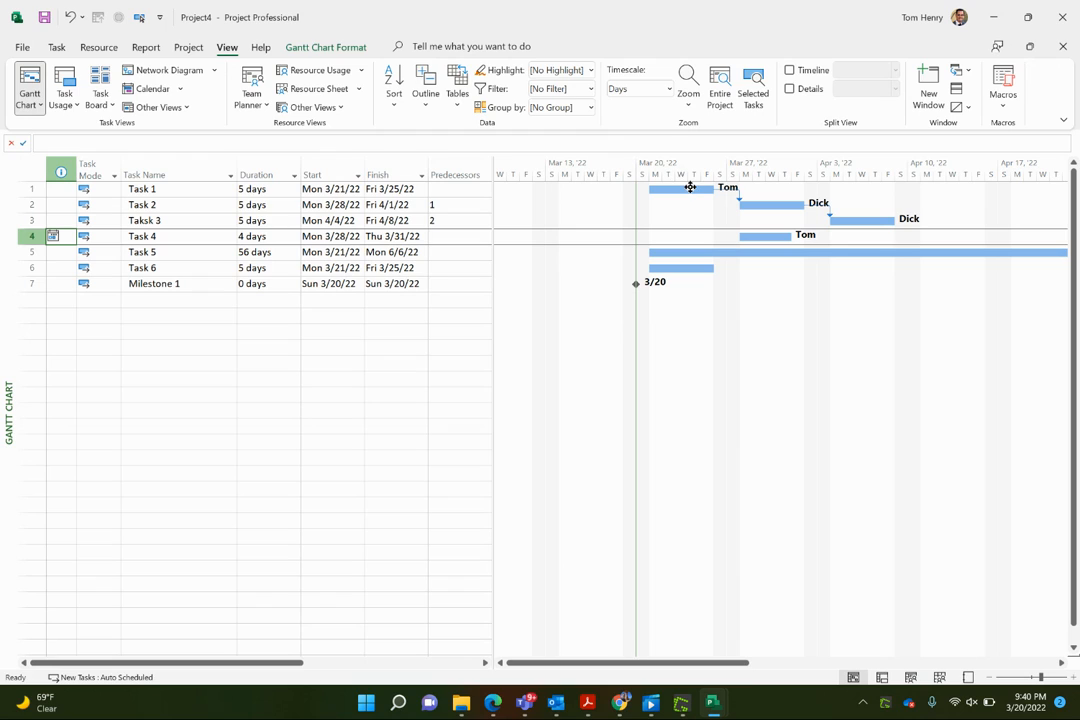
pyautogui.moveTo(756, 236)
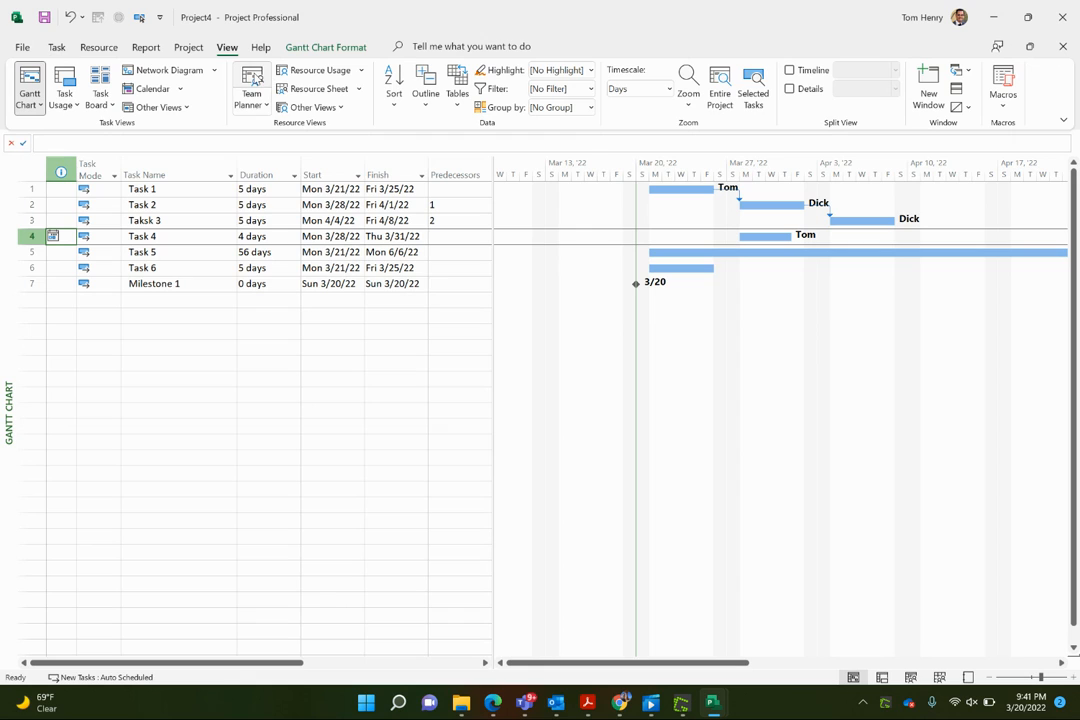
pyautogui.click(252, 84)
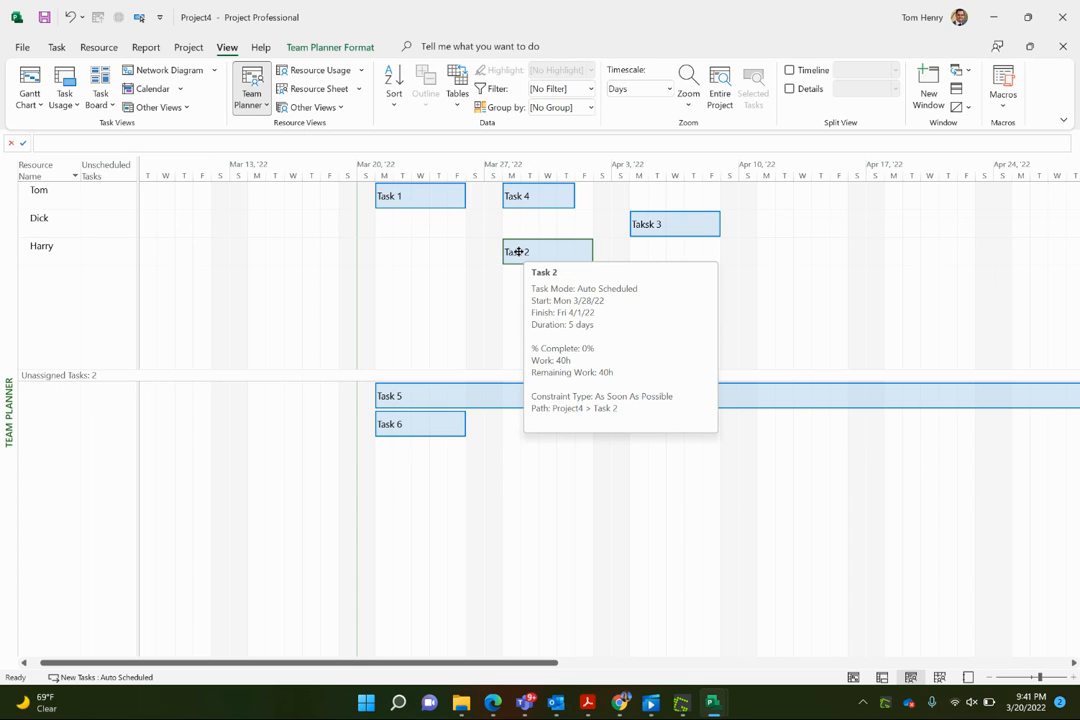
# Attempt to move Task 2 earlier, dismiss the link warning, and move Task 4 from Tom to Dick.
pyautogui.moveTo(548, 252); pyautogui.dragTo(420, 252)
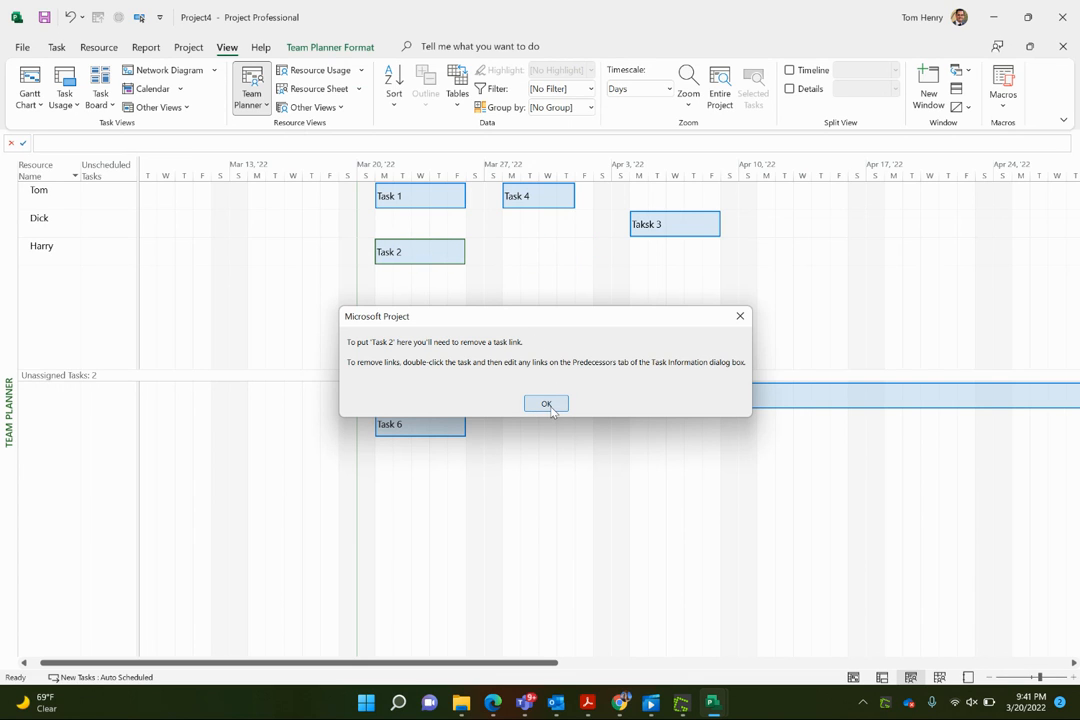
pyautogui.click(546, 404)
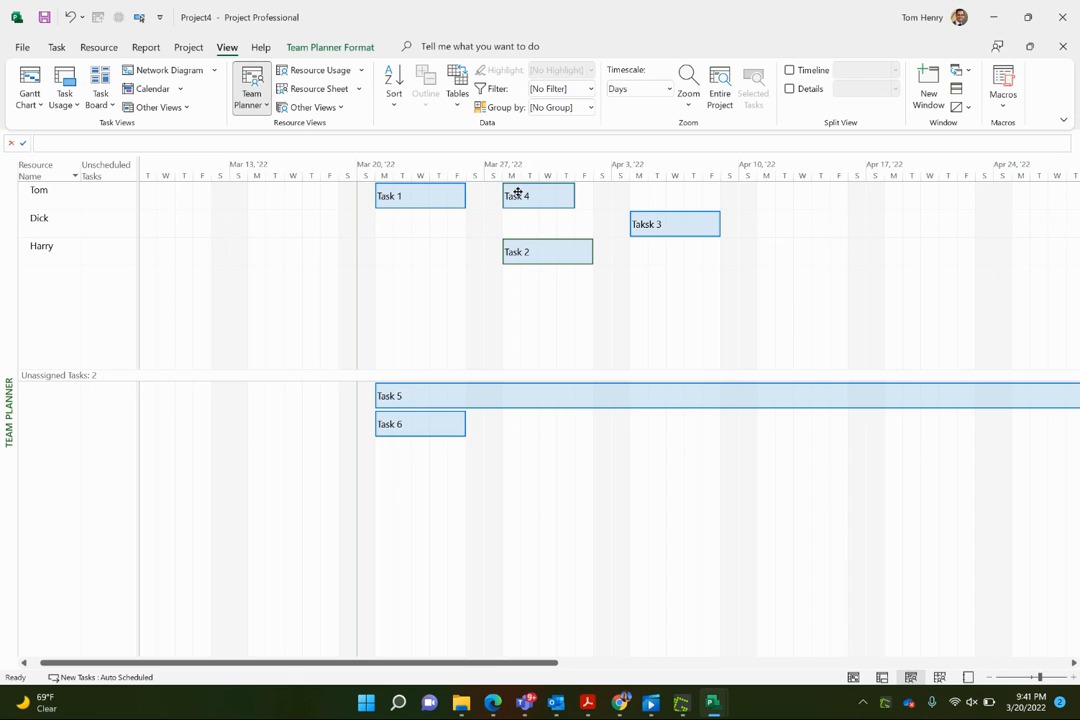
pyautogui.moveTo(538, 196); pyautogui.dragTo(464, 252)
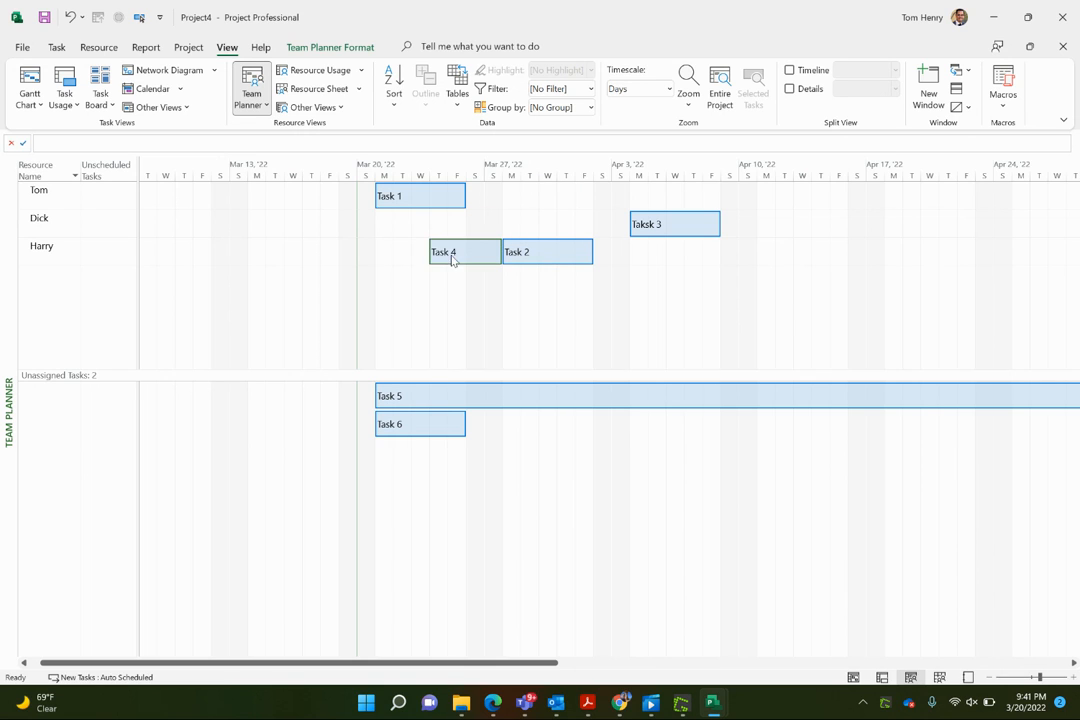
pyautogui.moveTo(464, 252); pyautogui.dragTo(538, 224)
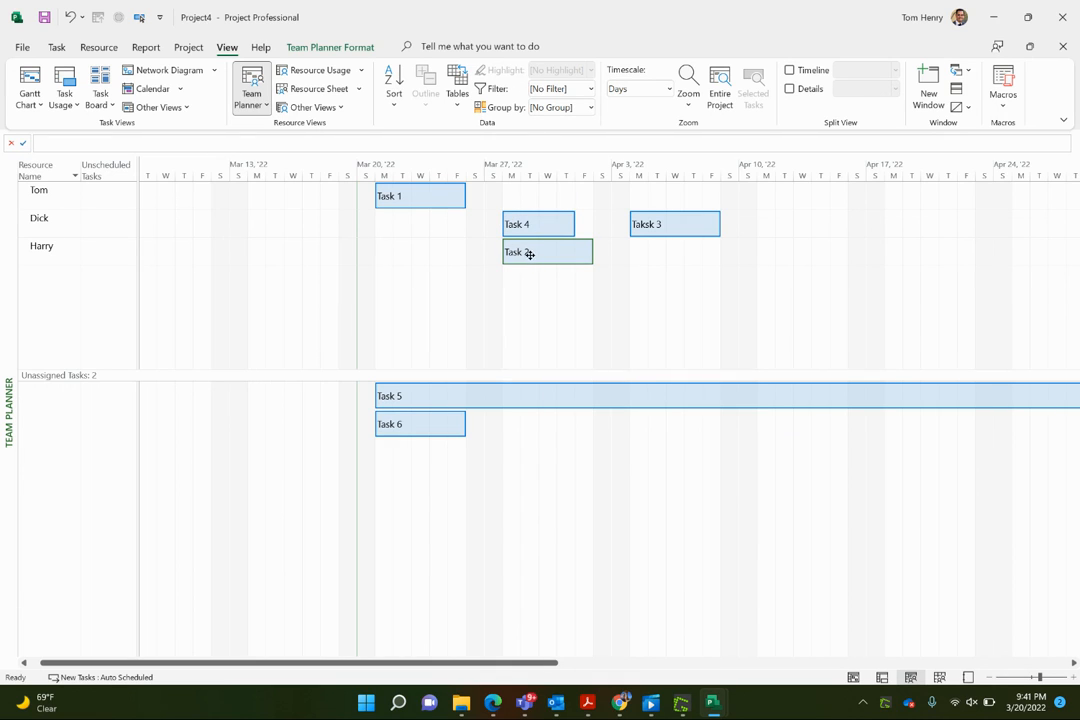
# Retry moving Task 2 earlier, accept the link warning, and return to the Gantt chart.
pyautogui.moveTo(548, 252); pyautogui.dragTo(348, 224)
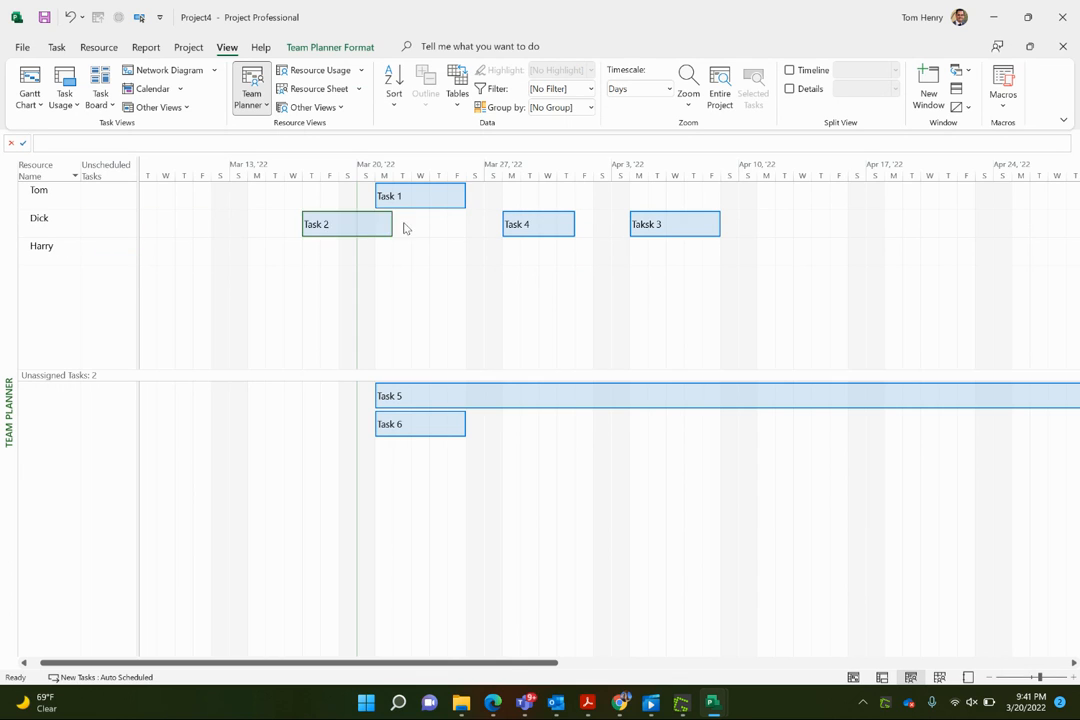
pyautogui.moveTo(348, 224); pyautogui.dragTo(436, 252)
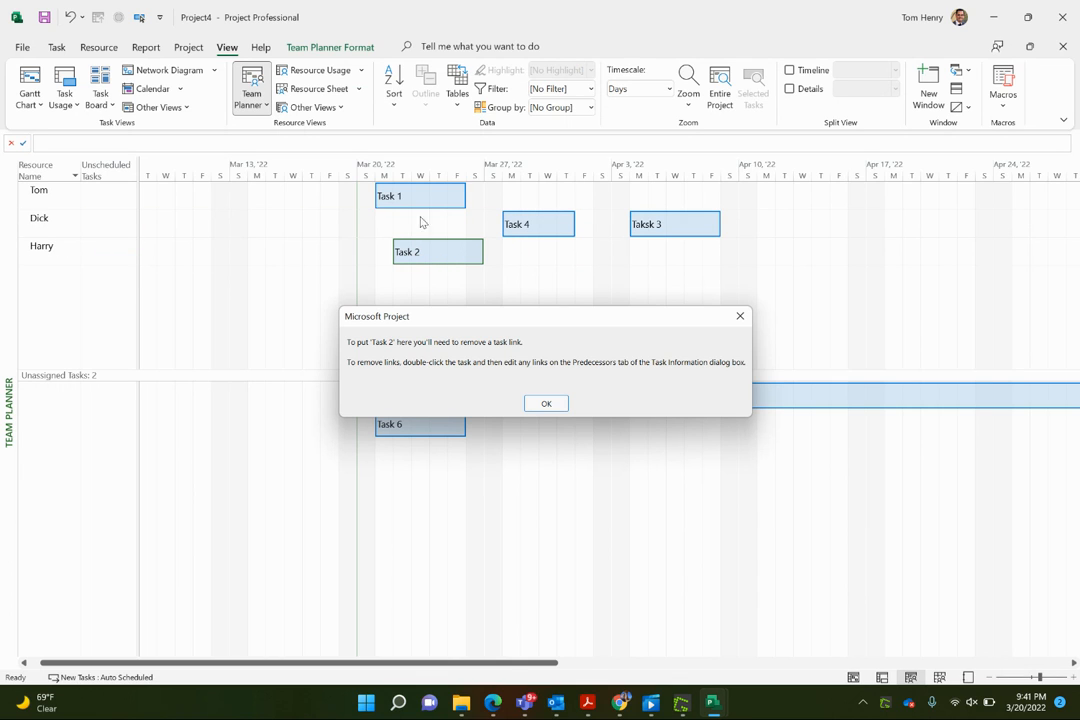
pyautogui.click(546, 404)
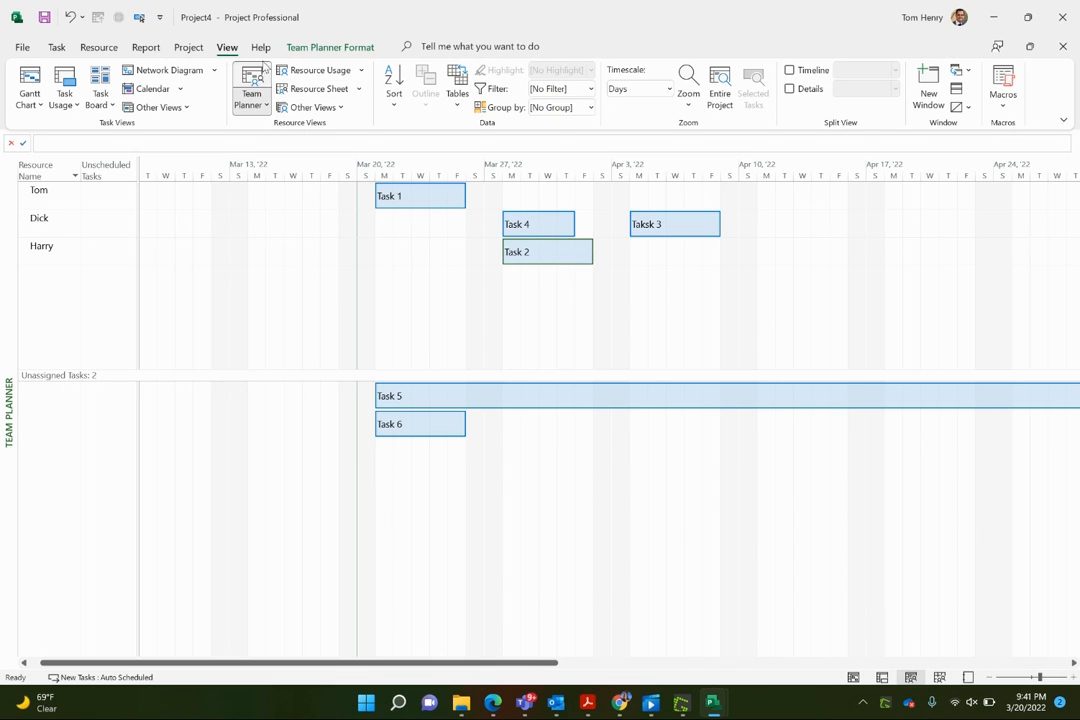
pyautogui.moveTo(216, 28)
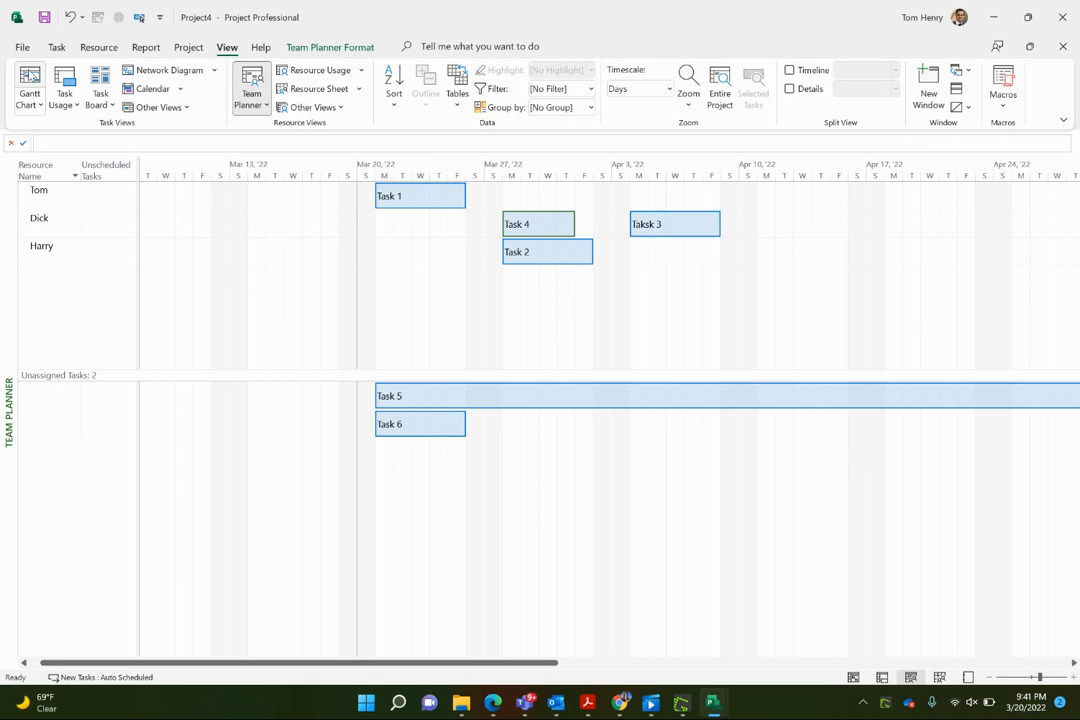
pyautogui.click(28, 84)
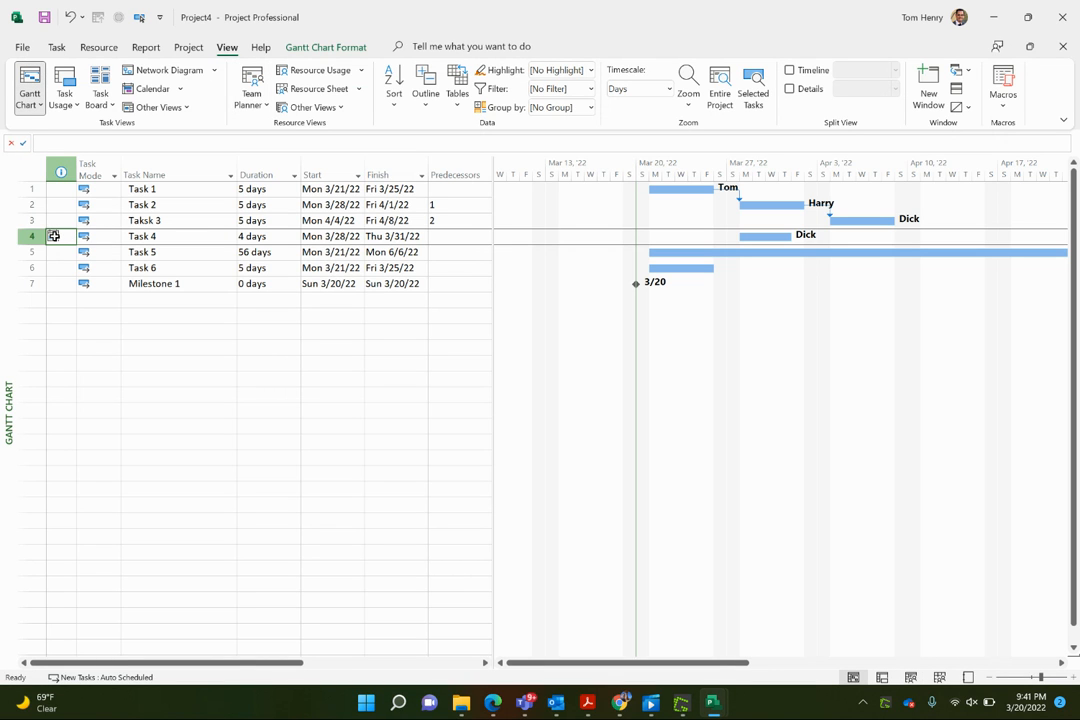
pyautogui.moveTo(54, 236)
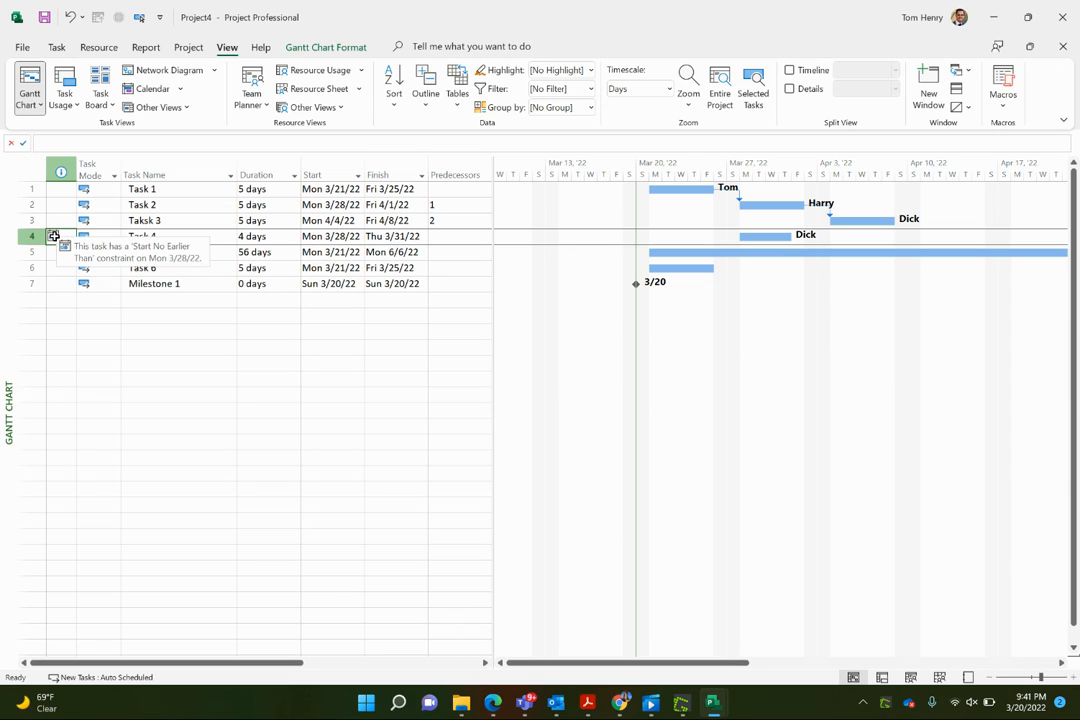
# Set Task 4's start date to Mon 3/21/22 and show the Team Planner.
pyautogui.click(328, 236)
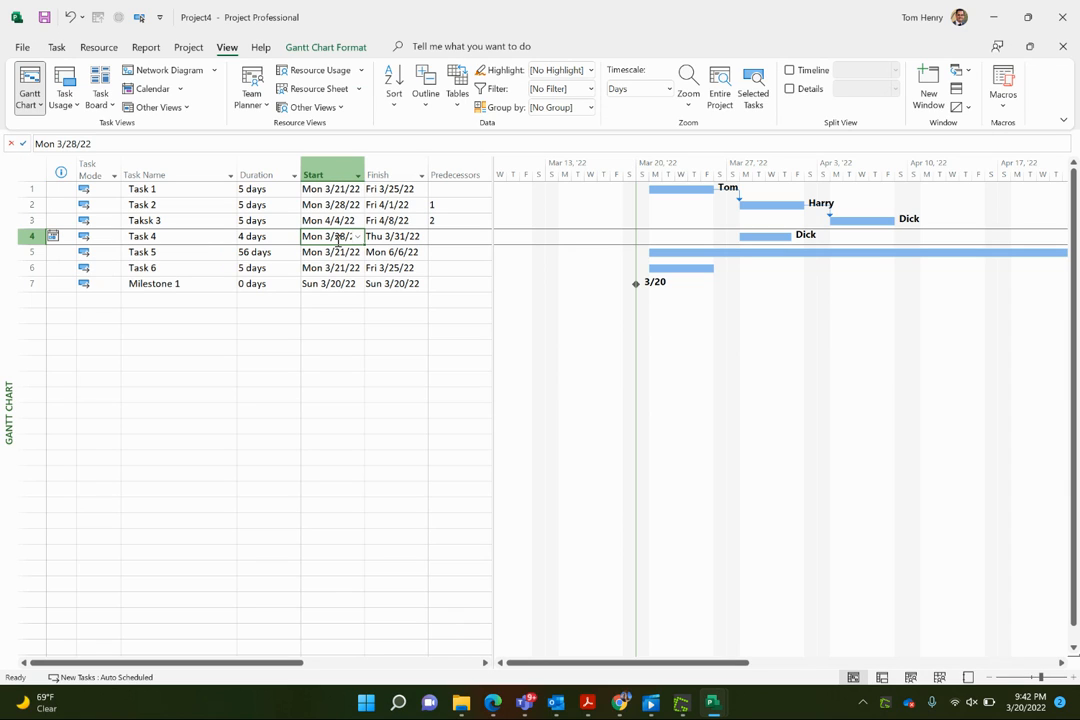
pyautogui.write('Mon 3/21/22')
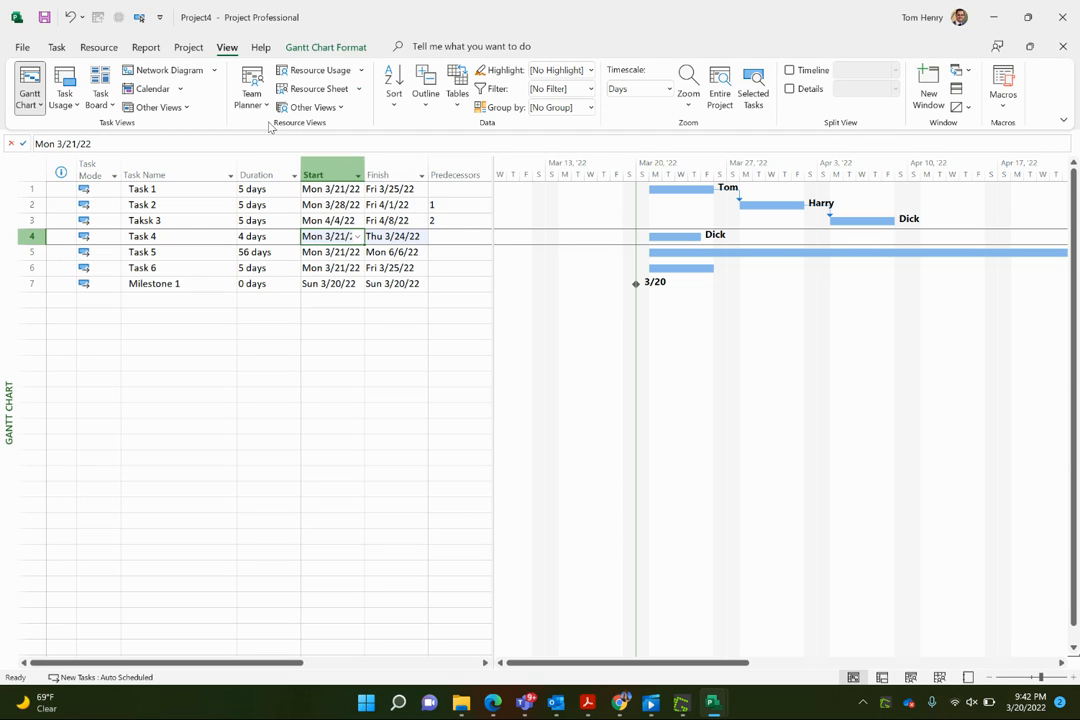
pyautogui.click(252, 84)
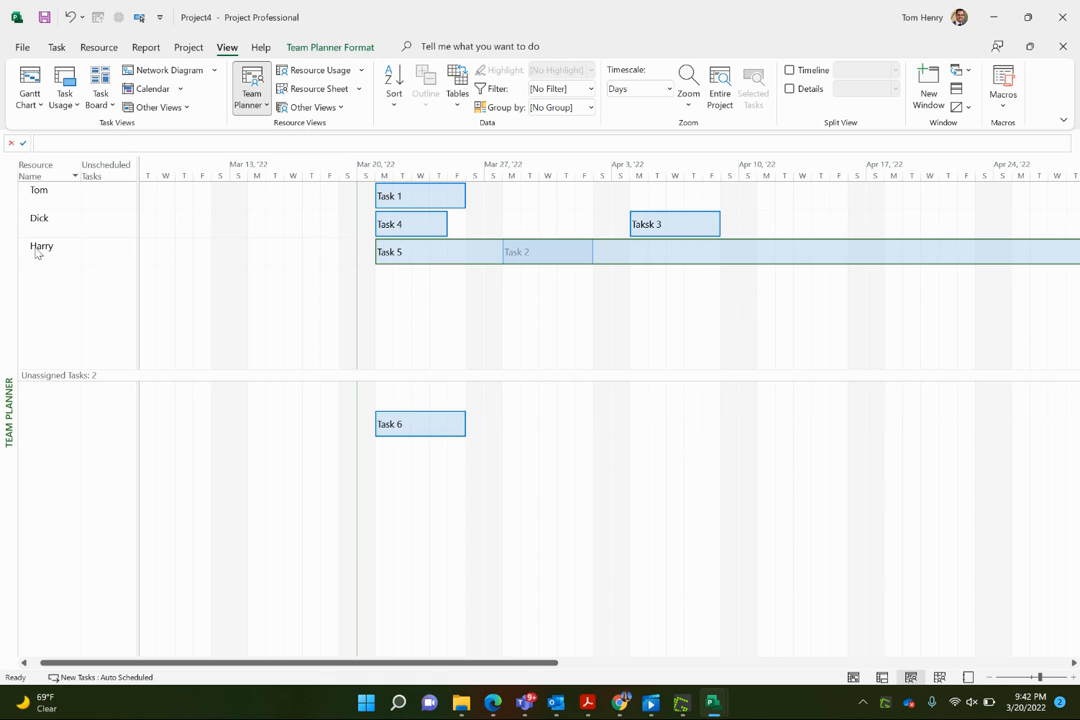
pyautogui.moveTo(36, 248)
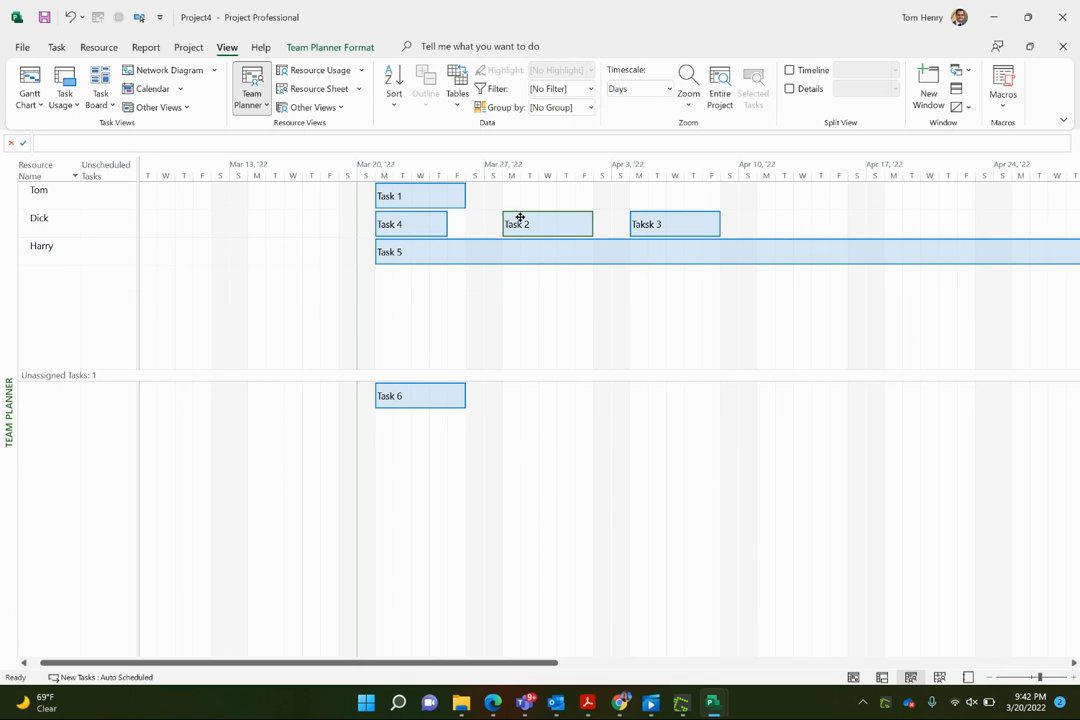
pyautogui.moveTo(396, 396)
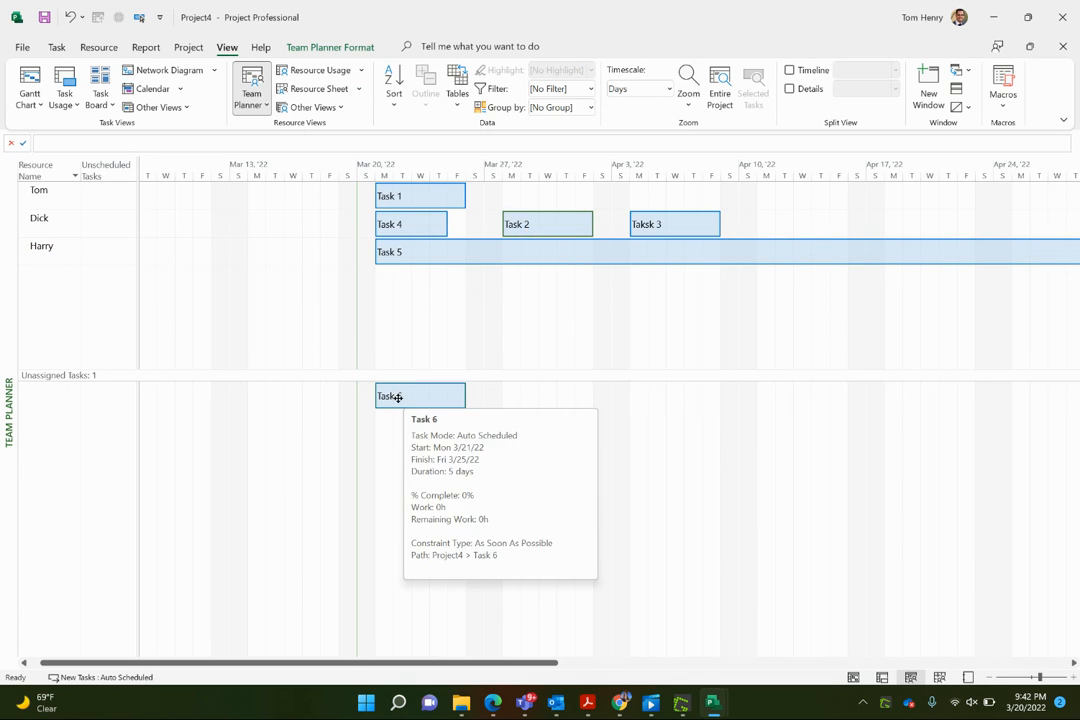
# Drag Task 6 from the unassigned tasks onto Tom's row.
pyautogui.moveTo(420, 396); pyautogui.dragTo(400, 224)
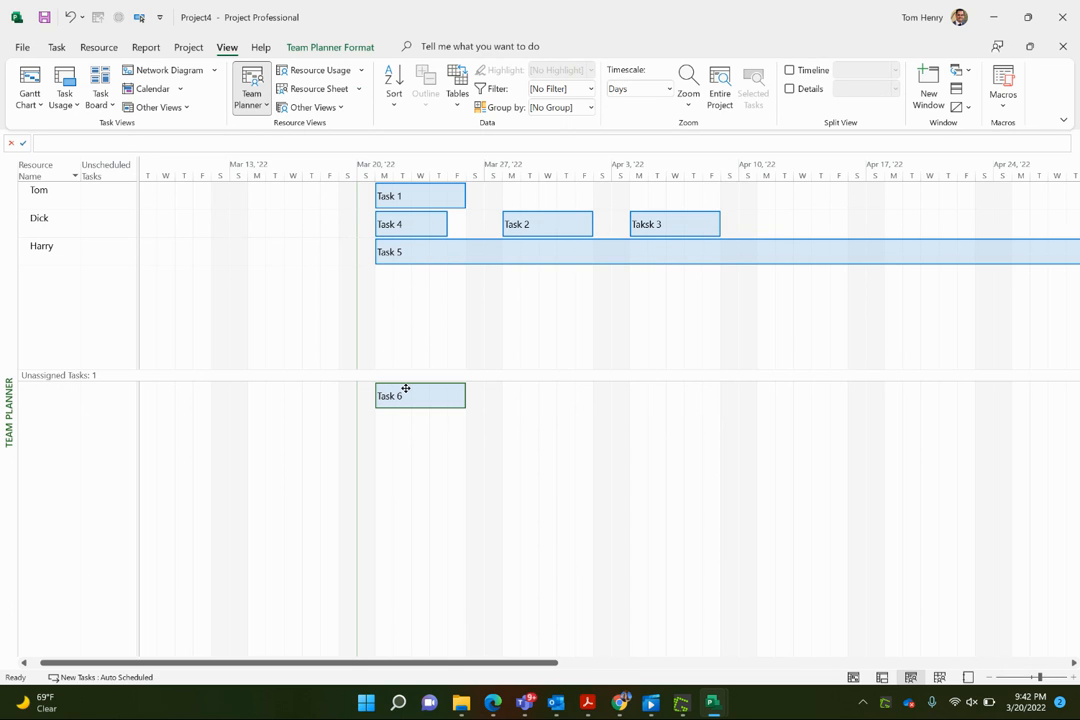
pyautogui.moveTo(404, 396)
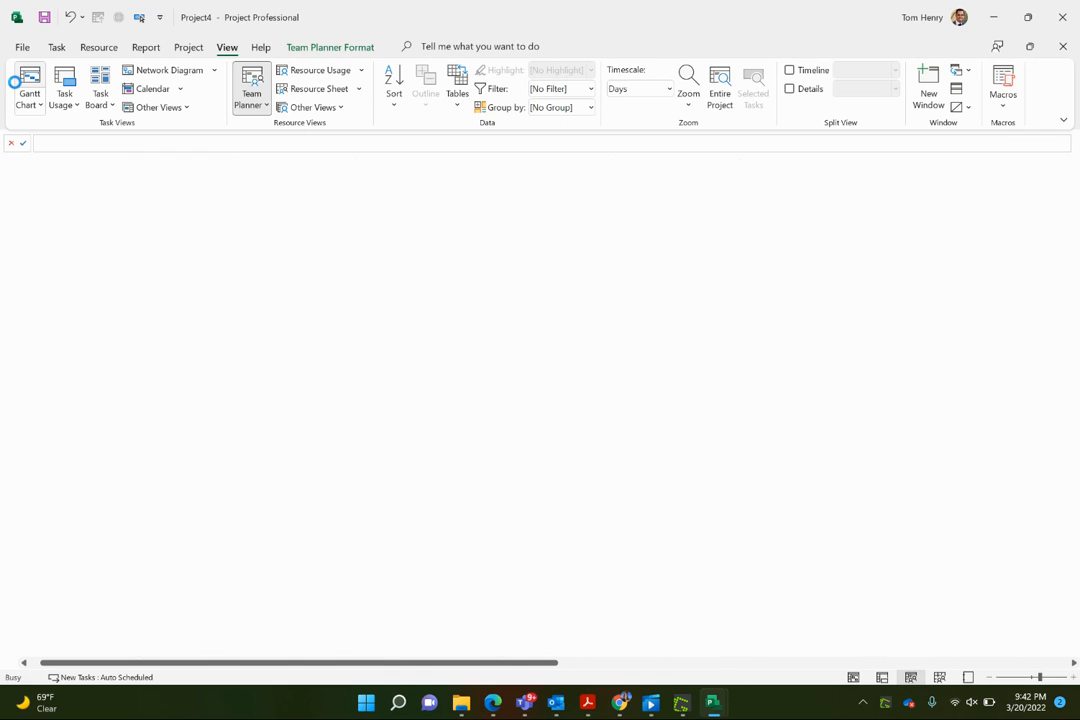
# In the Gantt chart, reschedule Task 6 to Tom's next available date, Mon 3/28/22.
pyautogui.click(28, 88)
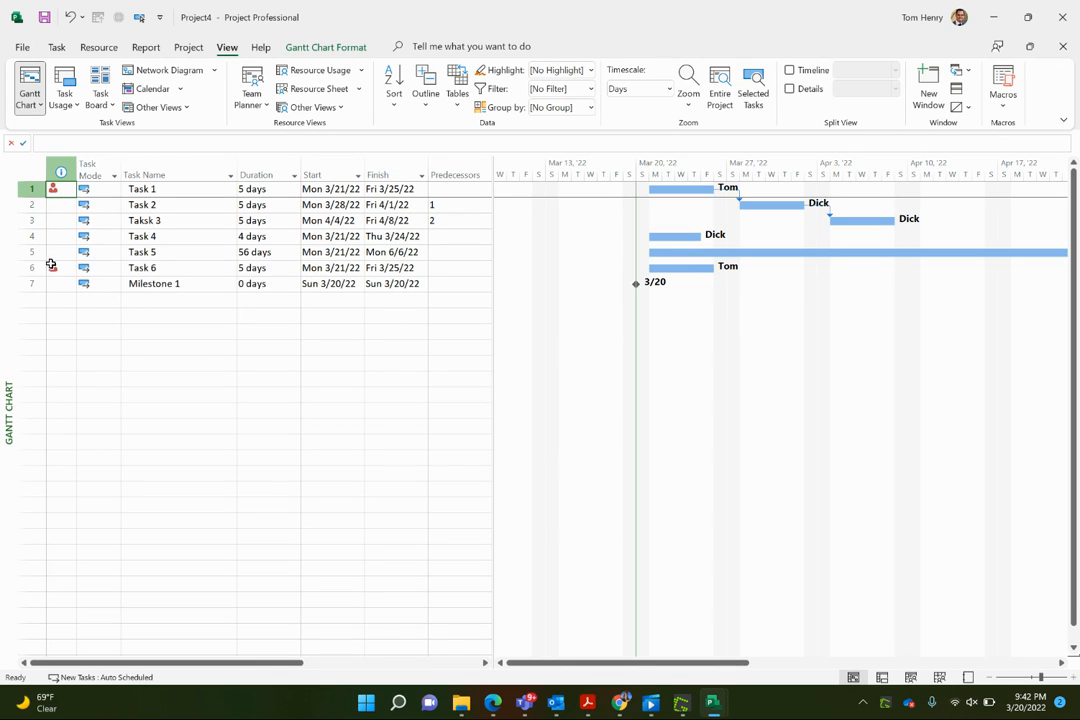
pyautogui.rightClick(52, 268)
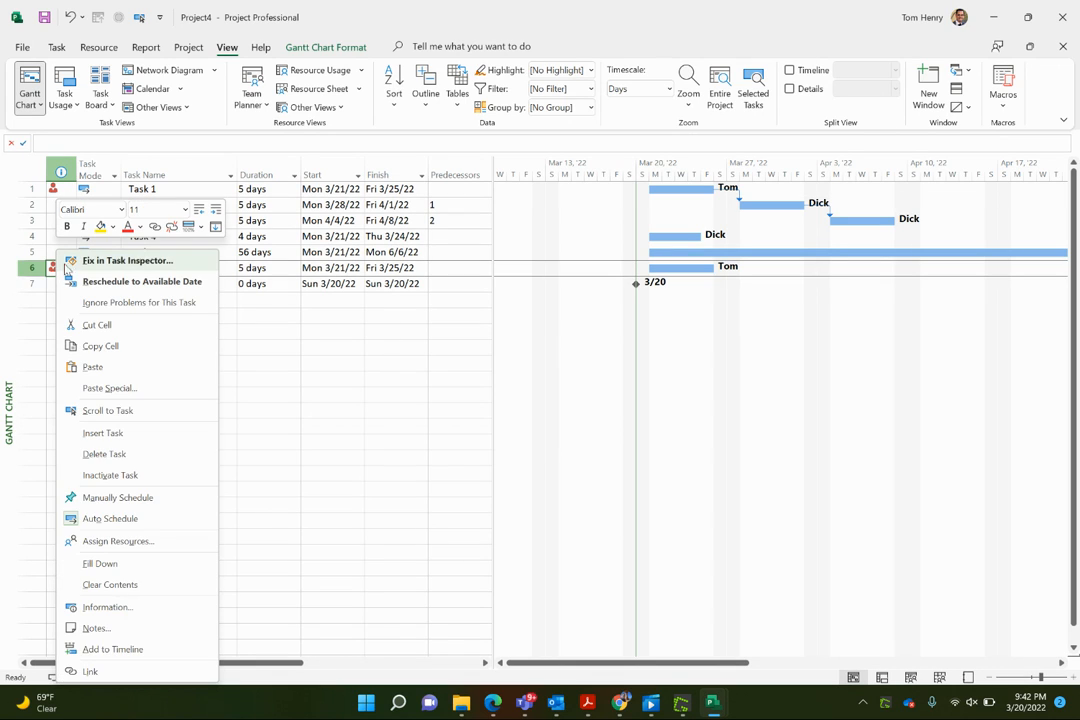
pyautogui.moveTo(128, 288)
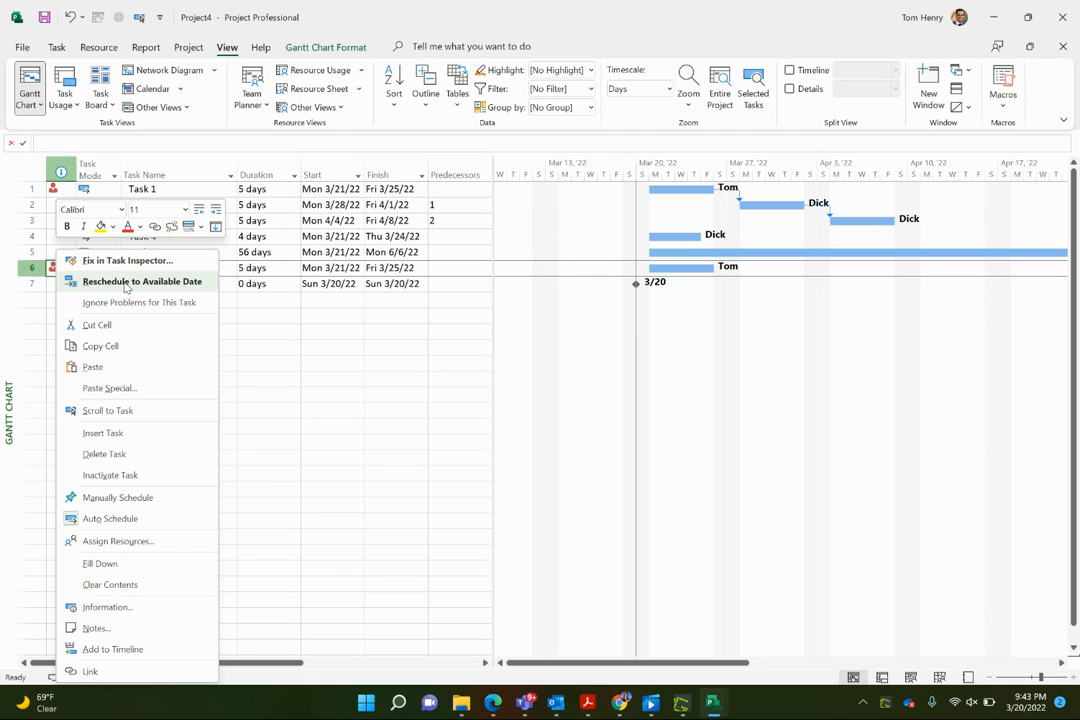
pyautogui.click(144, 280)
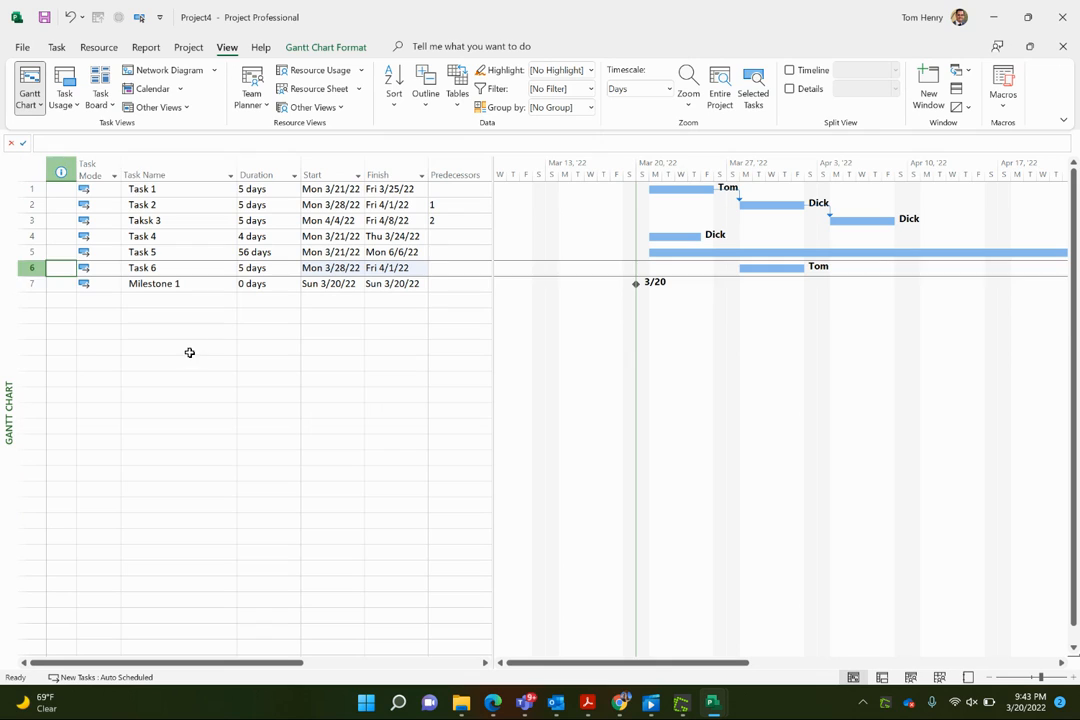
pyautogui.click(178, 348)
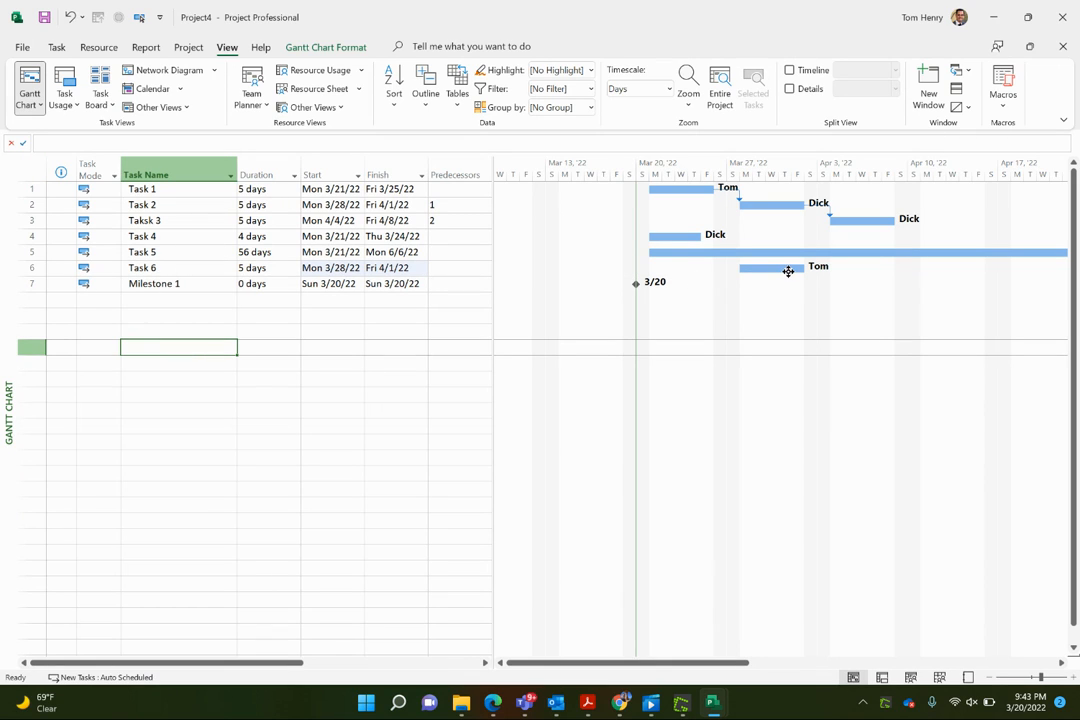
# Add a Leveling Delay column giving Task 6 a 7-day delay, then show Team Planner.
pyautogui.click(390, 174)
pyautogui.write('7 edays')
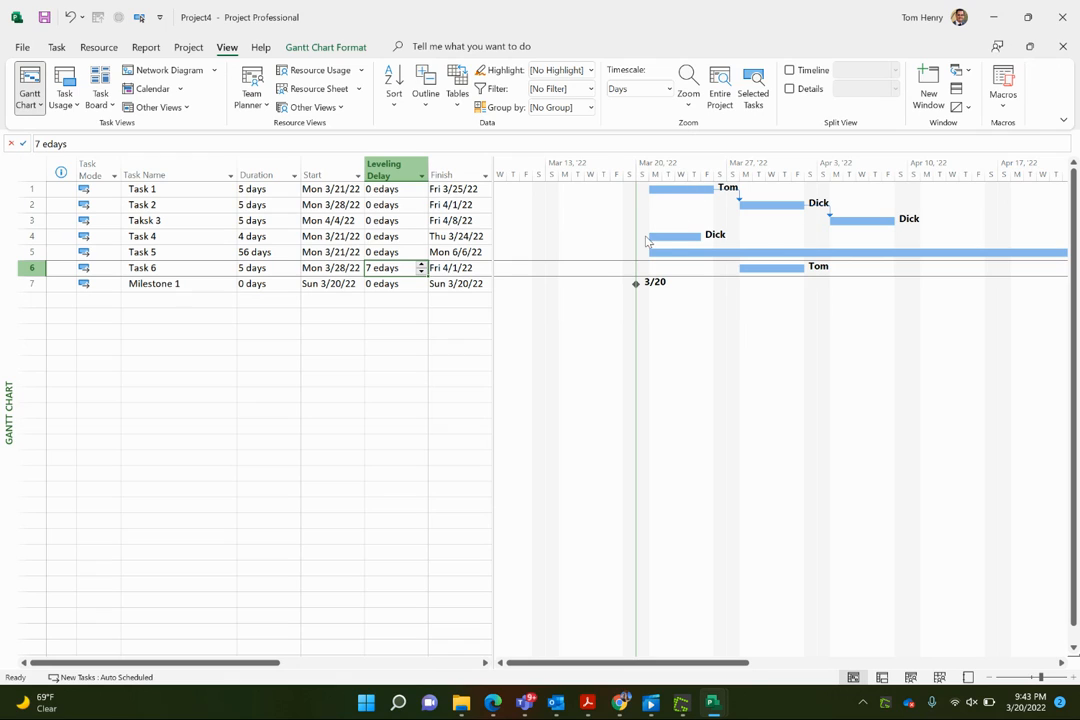
pyautogui.moveTo(706, 236)
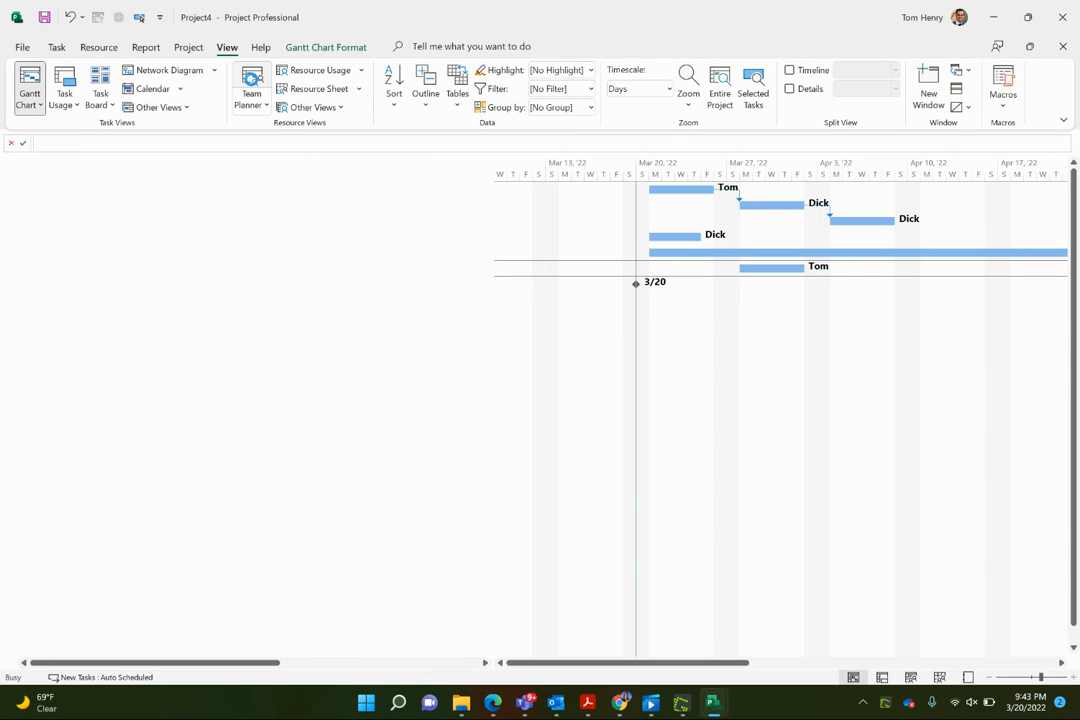
pyautogui.click(252, 84)
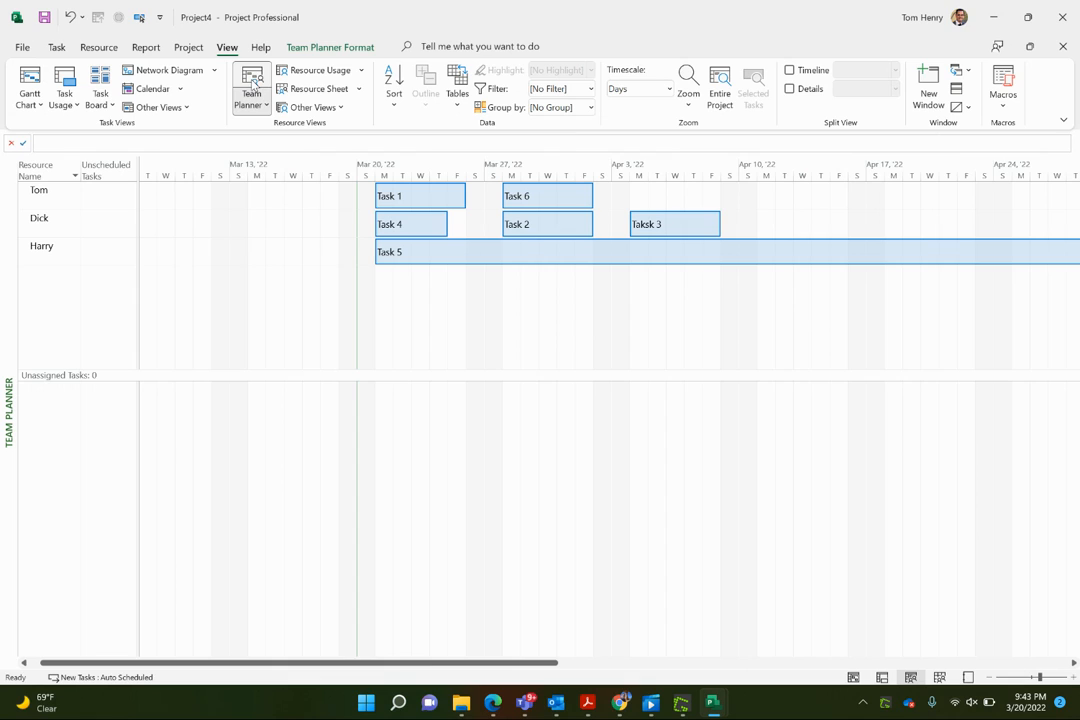